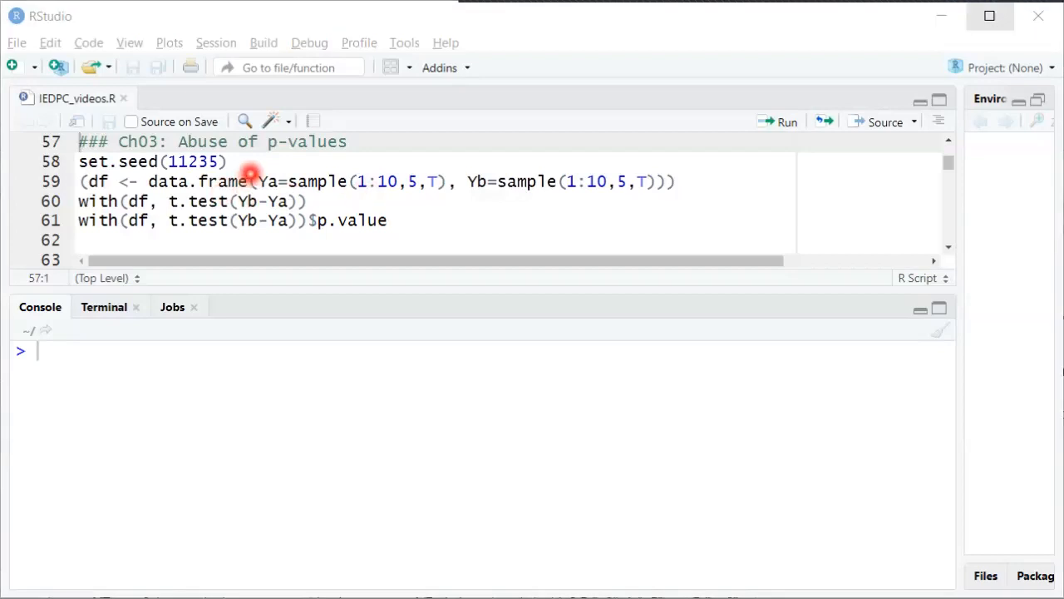
Run set.seed(11235) and the data.frame line, printing a five-row Ya/Yb data frame.
left_click(80, 162)
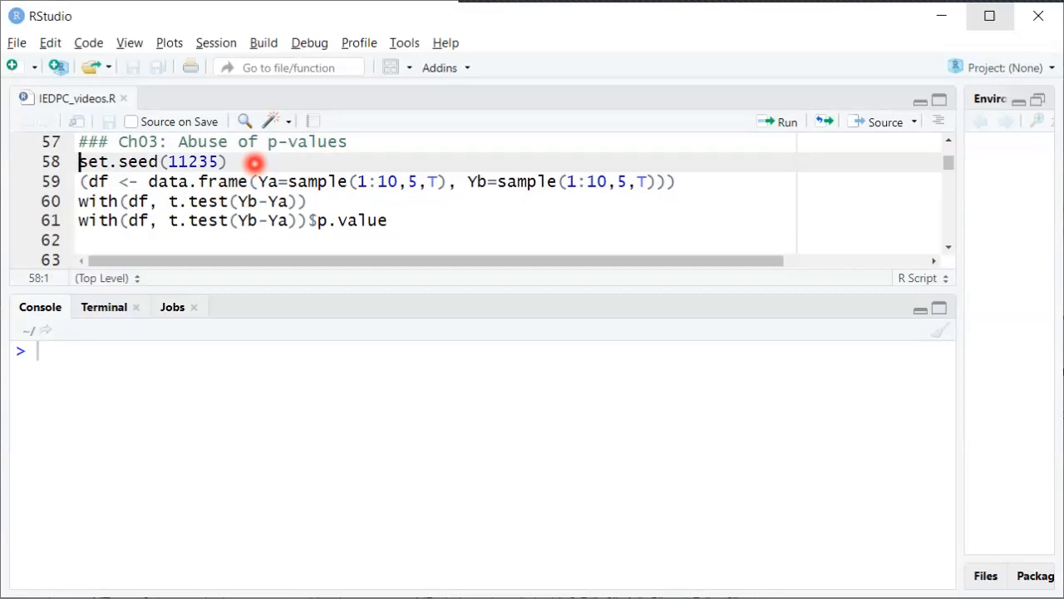
left_click_drag(80, 161, 673, 182)
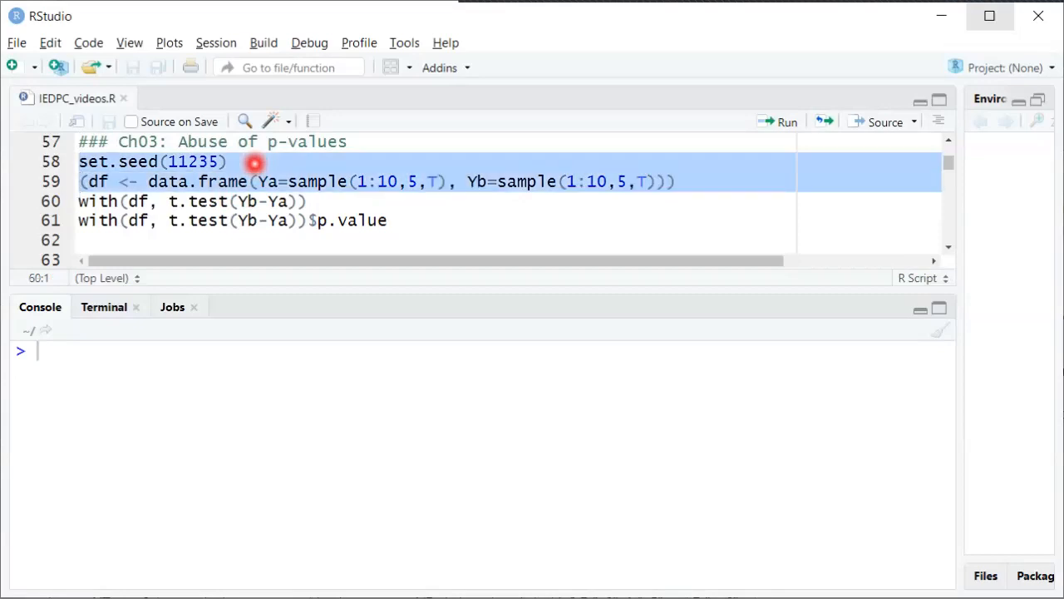
left_click(784, 122)
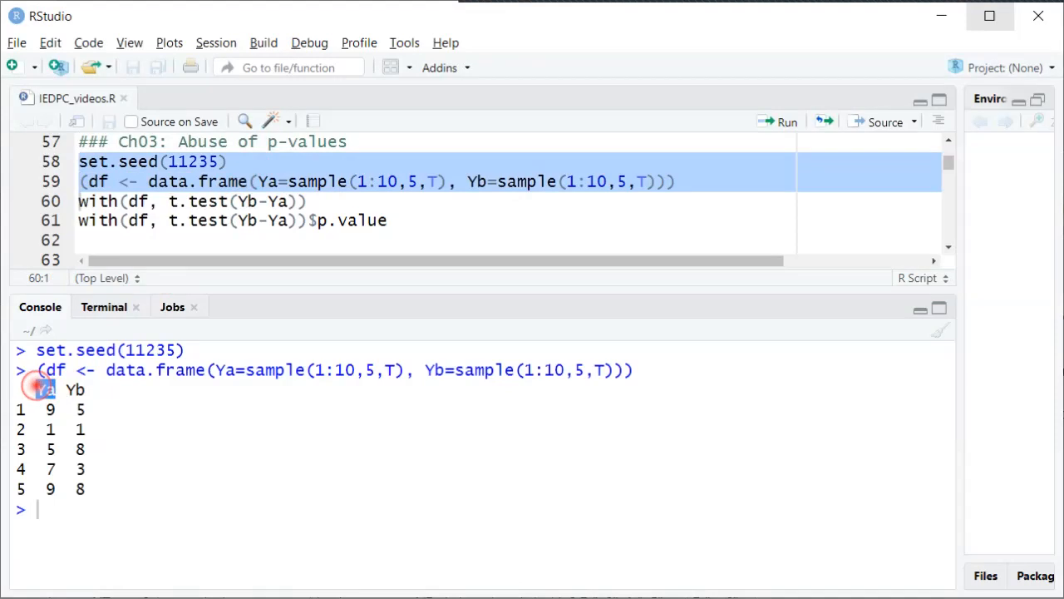
double_click(47, 389)
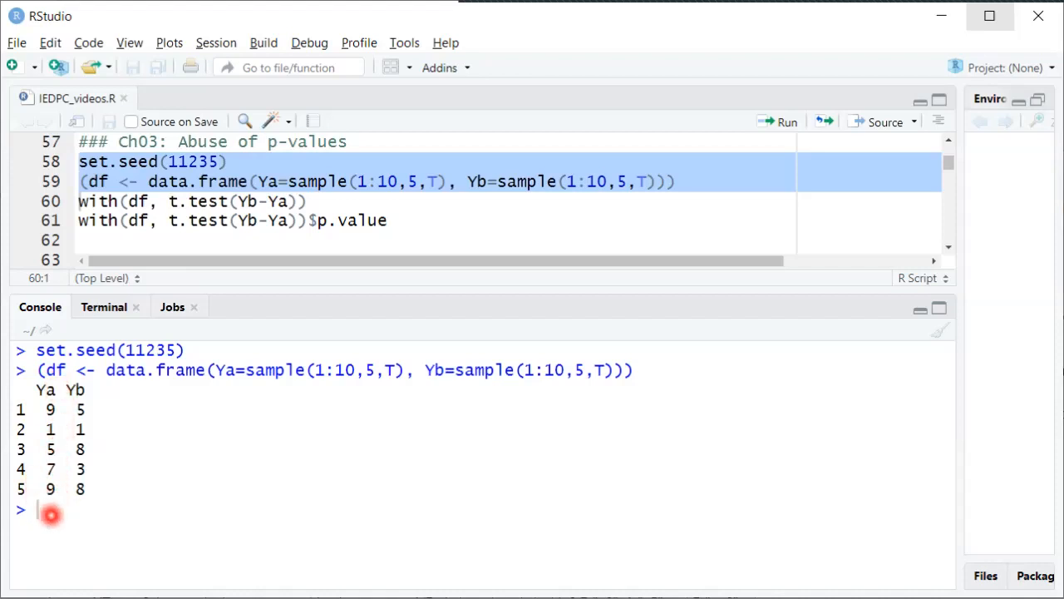
mouse_move(36, 426)
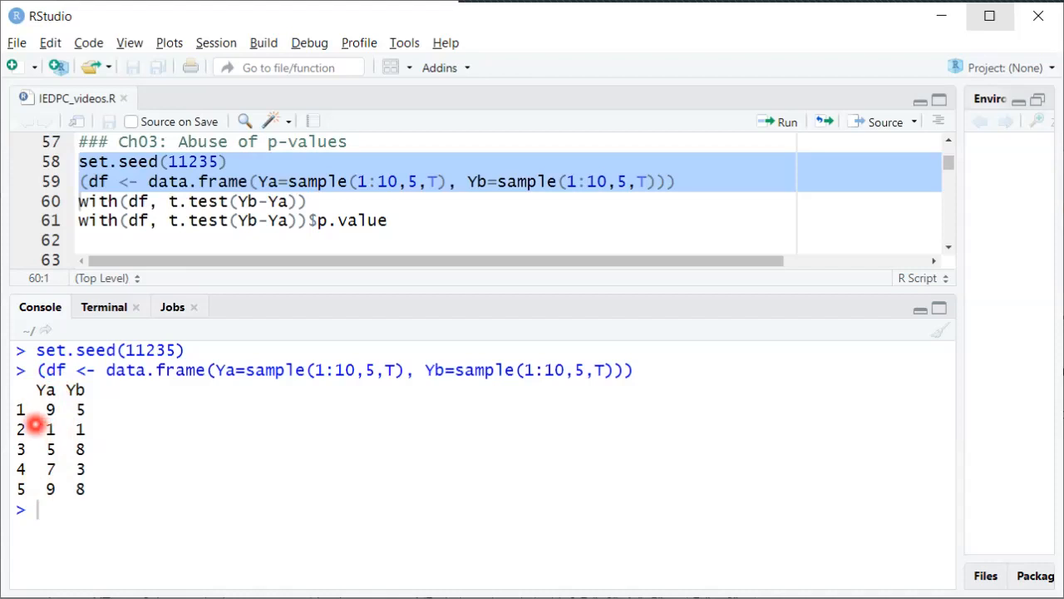
mouse_move(20, 479)
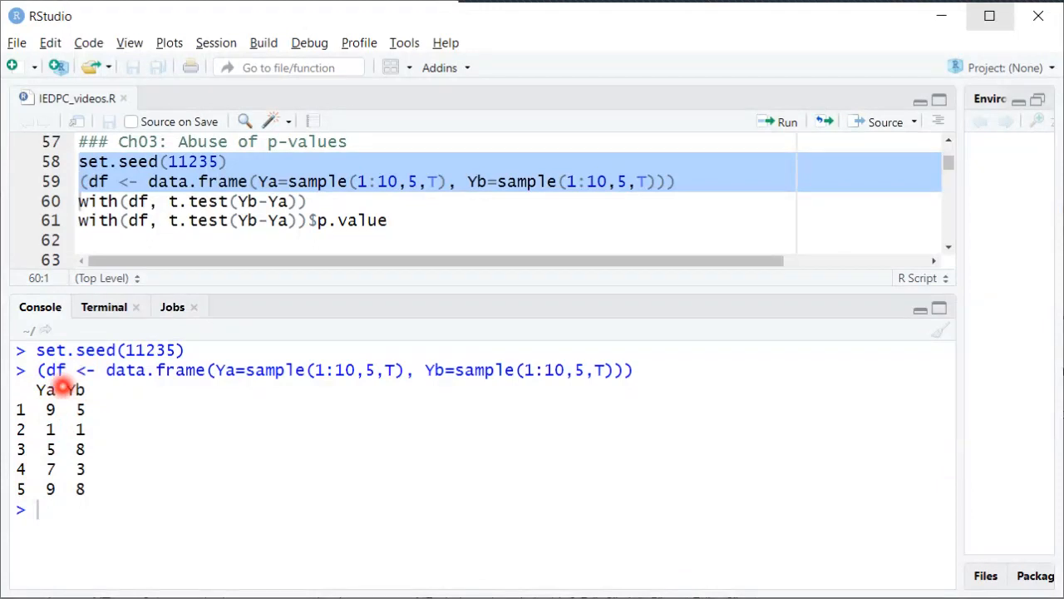
mouse_move(93, 400)
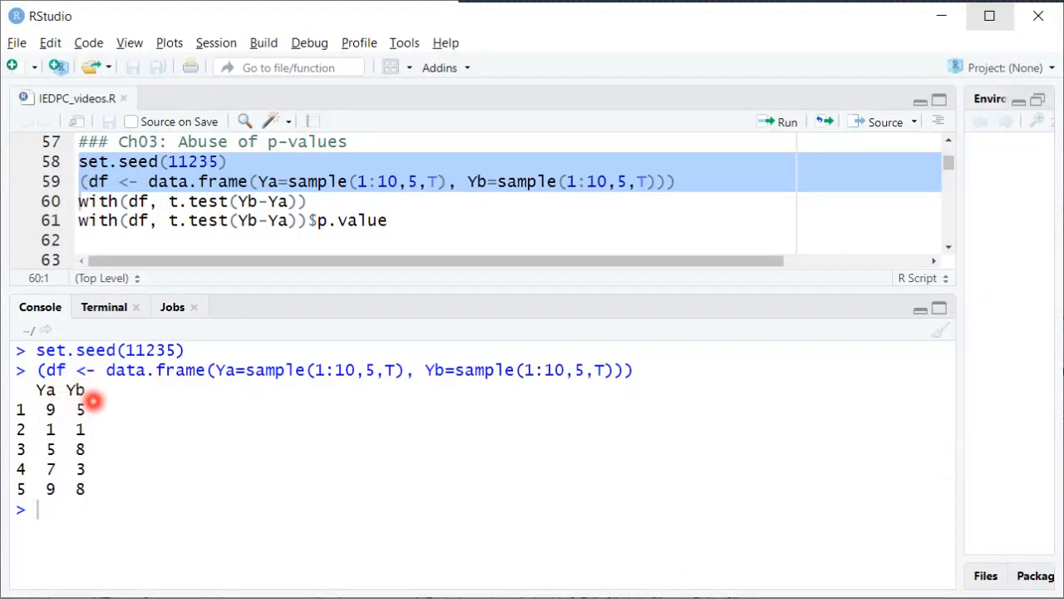
mouse_move(97, 449)
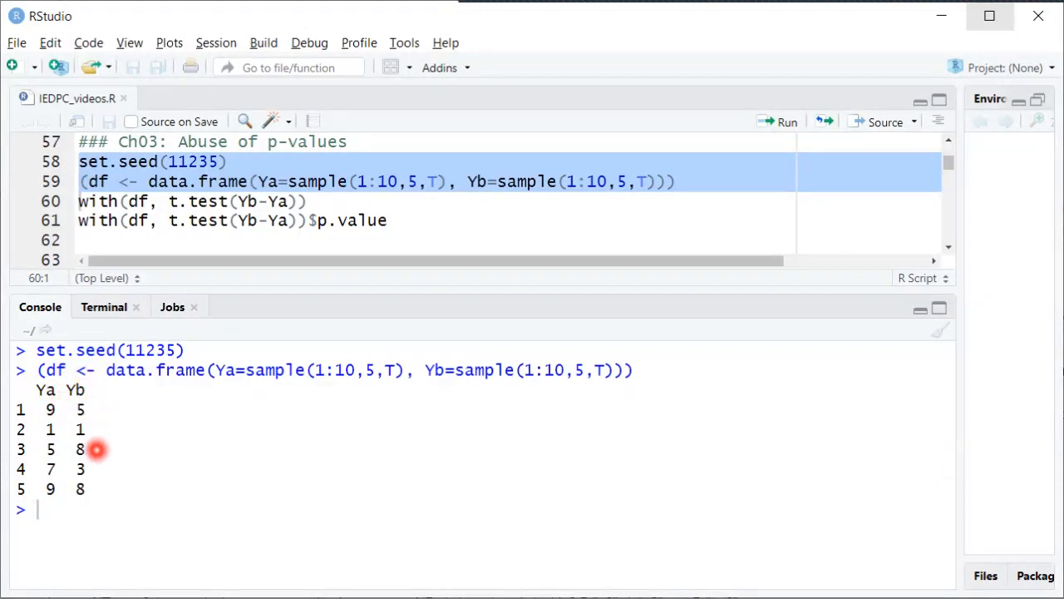
mouse_move(98, 489)
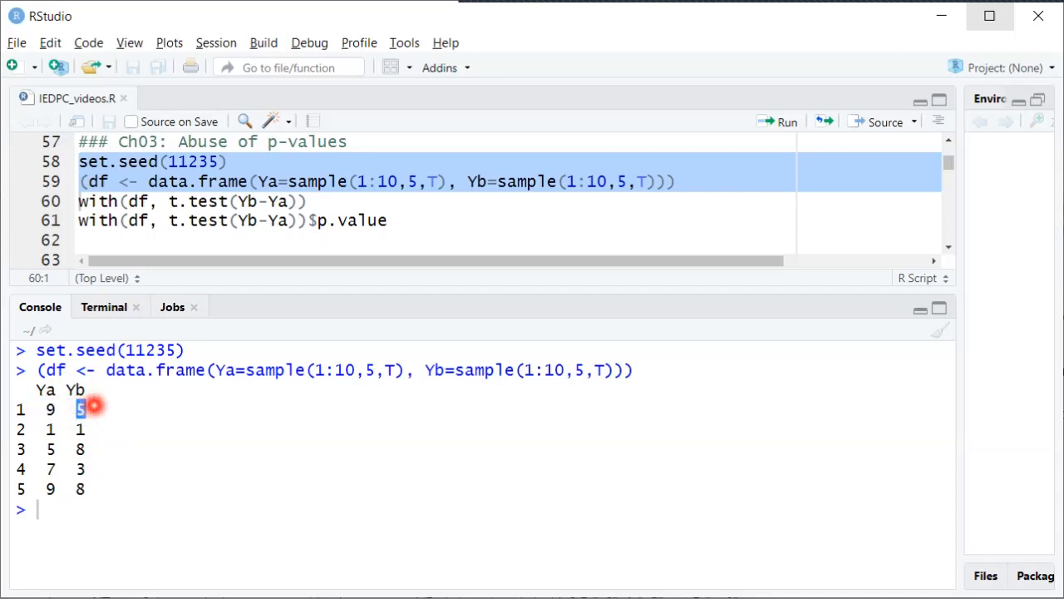
mouse_move(47, 429)
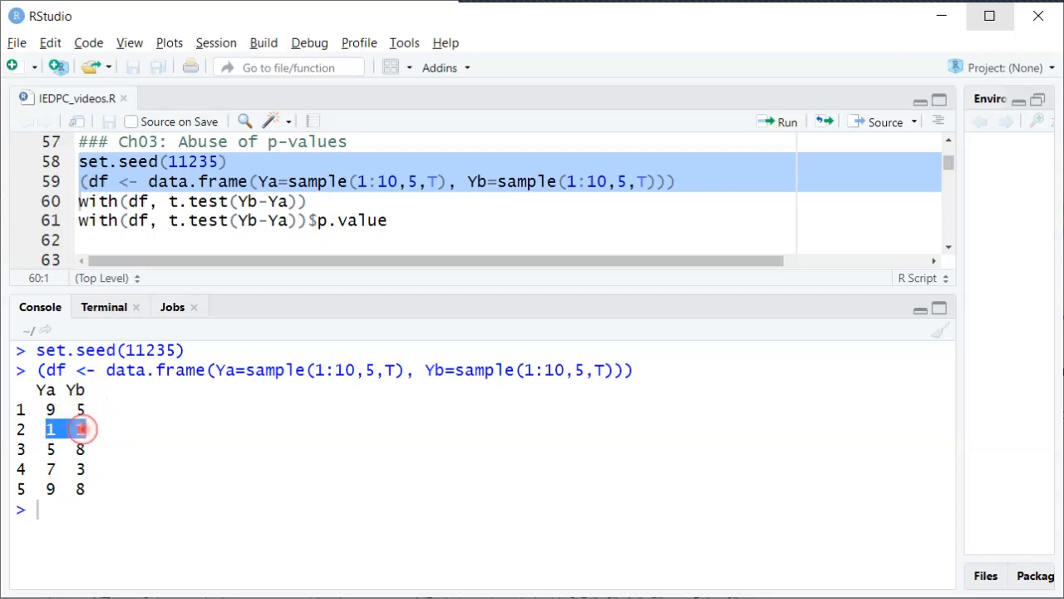
left_click(80, 429)
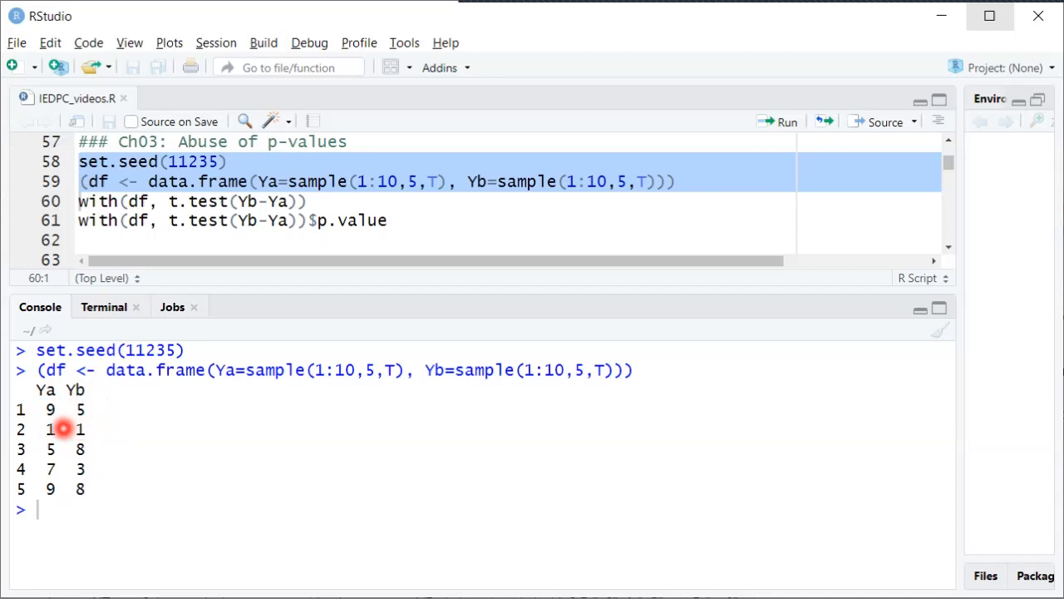
mouse_move(104, 429)
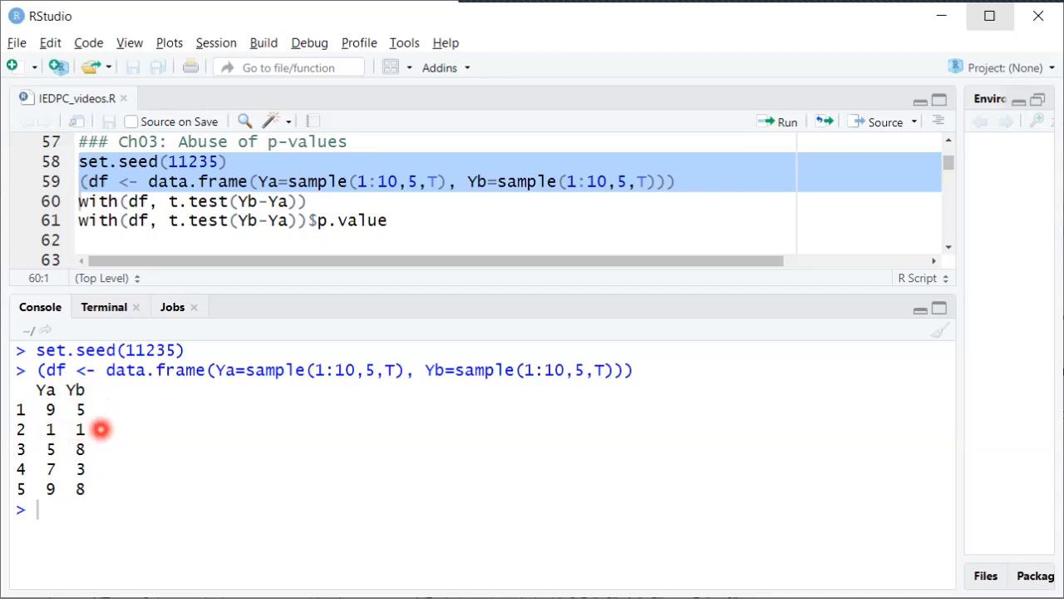
mouse_move(173, 380)
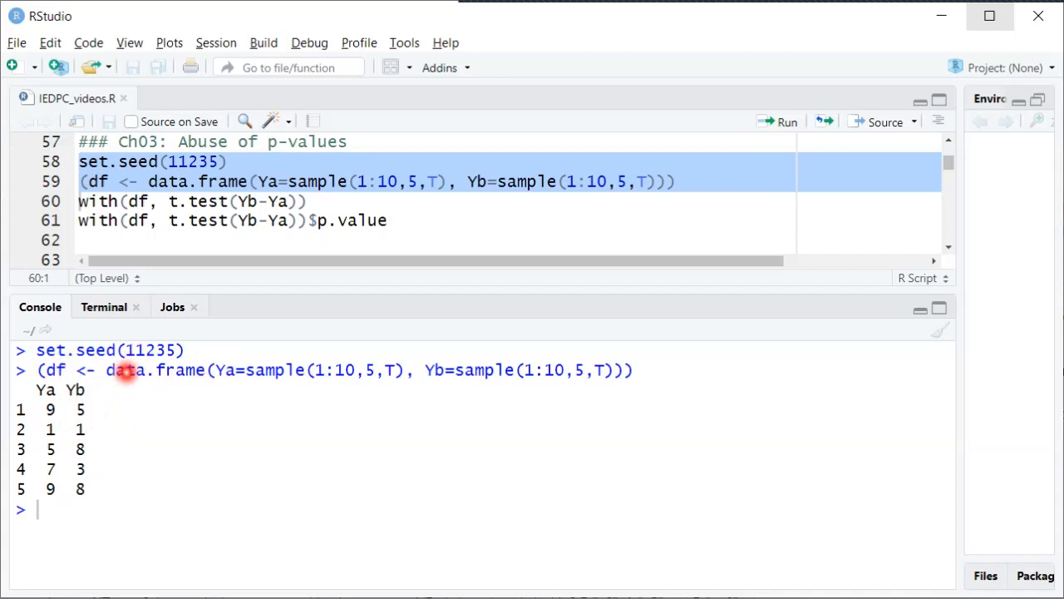
mouse_move(229, 370)
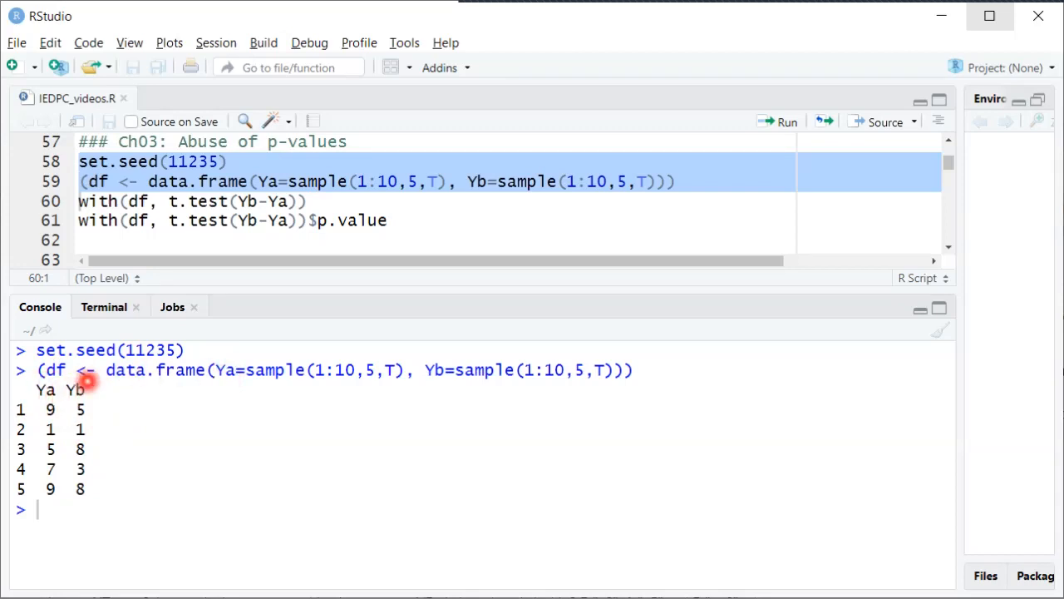
mouse_move(248, 371)
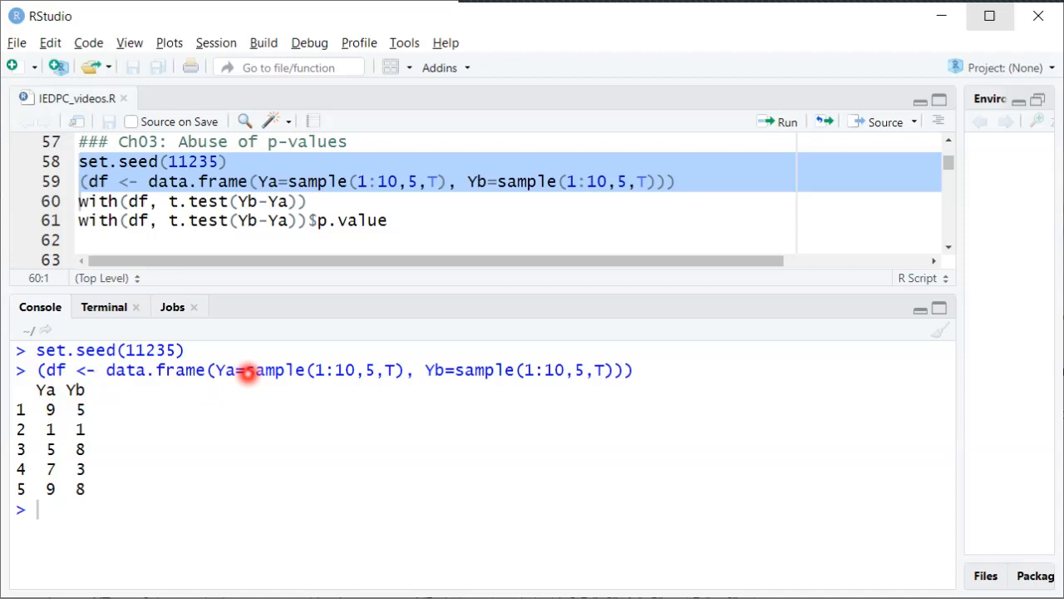
mouse_move(298, 373)
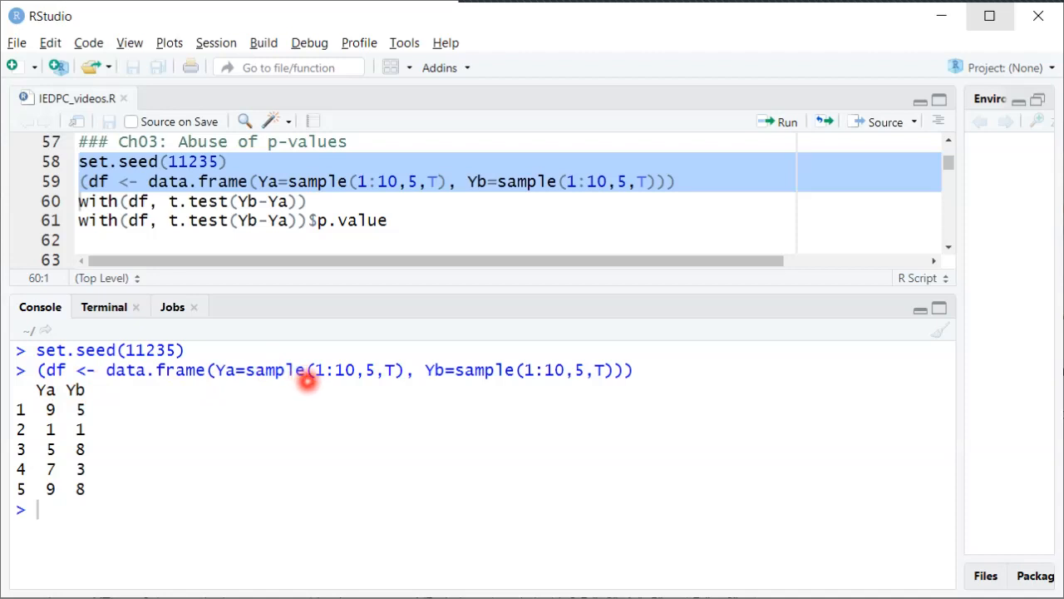
mouse_move(323, 382)
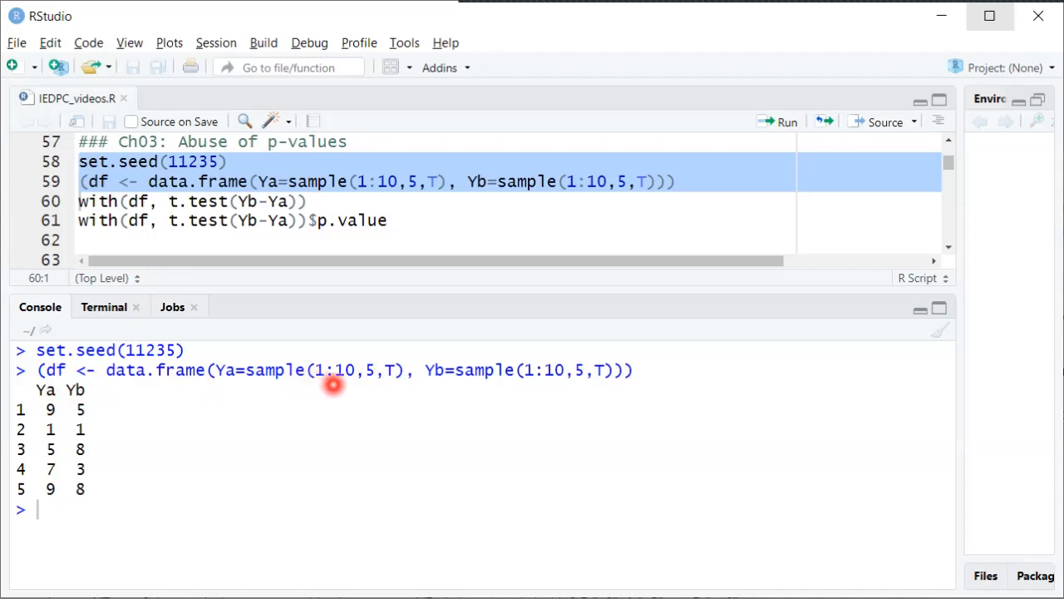
mouse_move(320, 386)
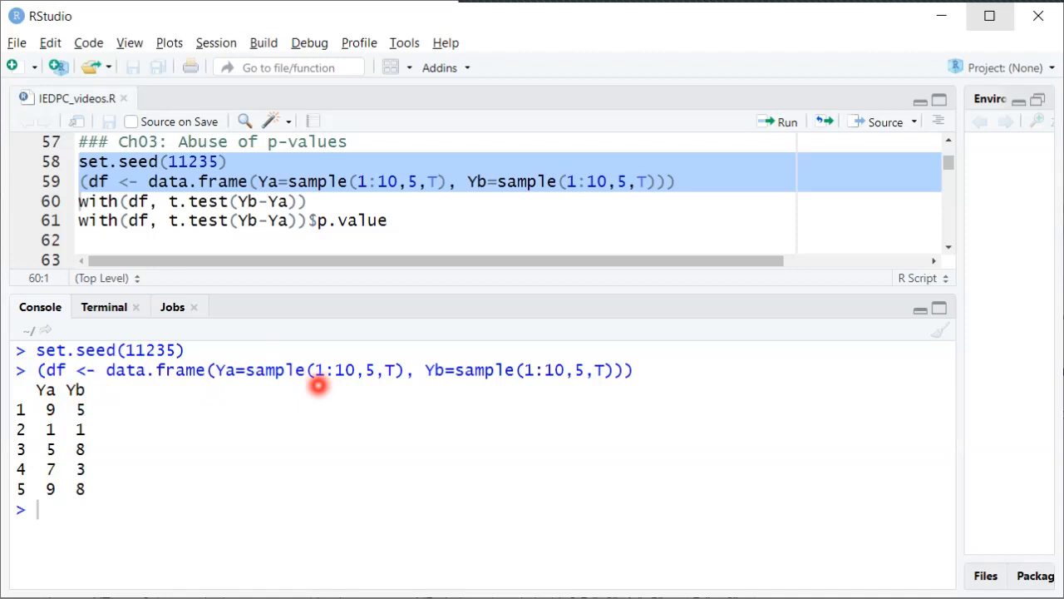
mouse_move(106, 419)
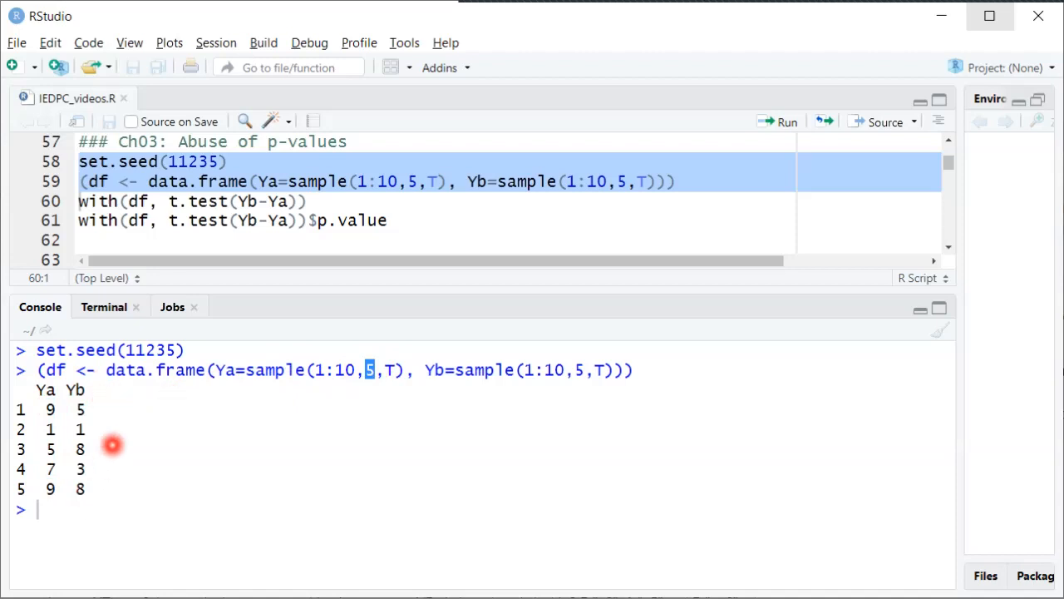
mouse_move(469, 380)
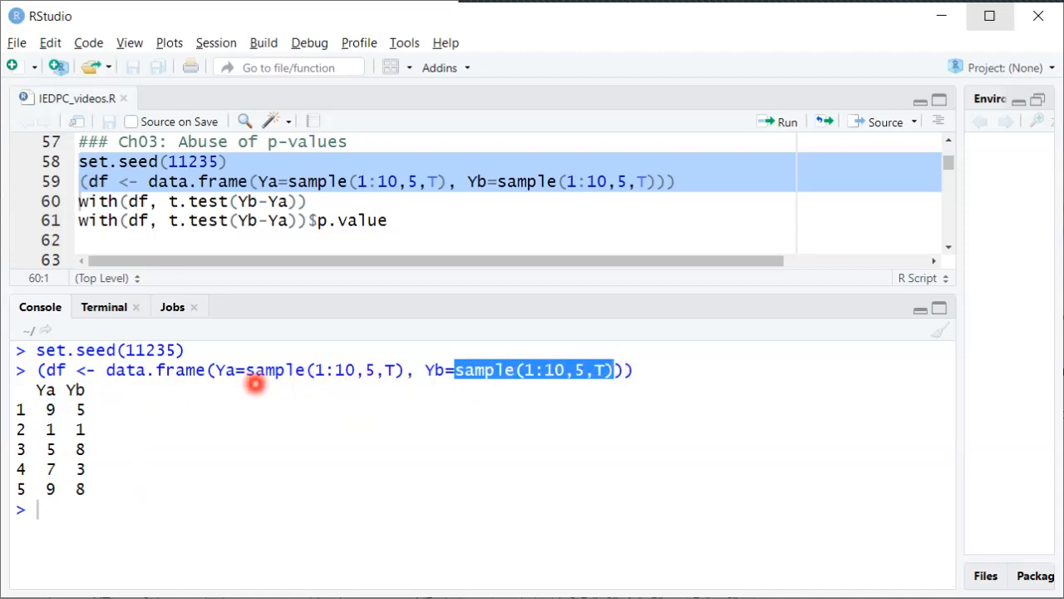
mouse_move(291, 389)
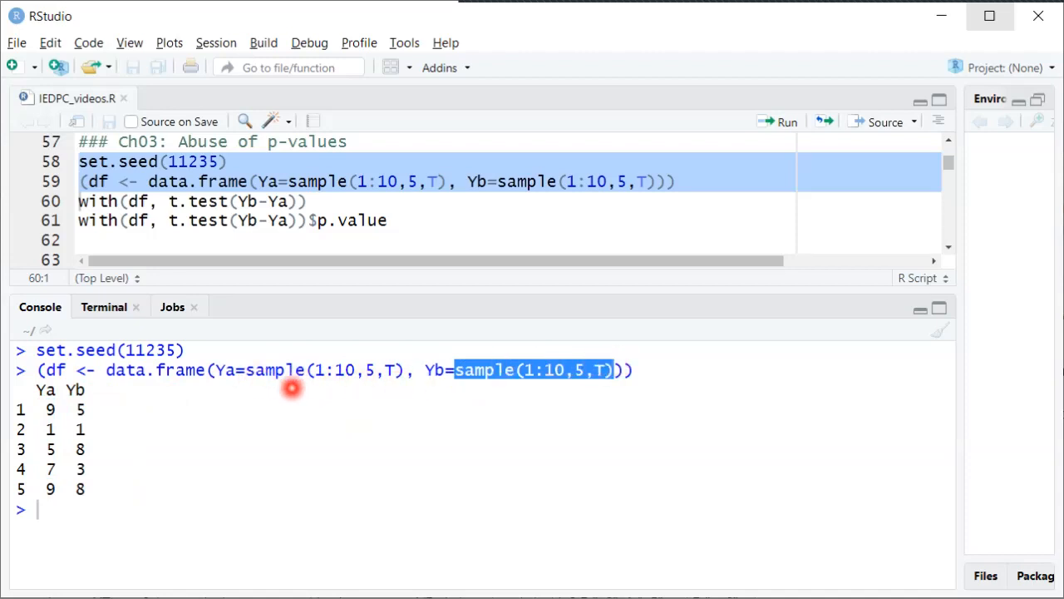
mouse_move(357, 395)
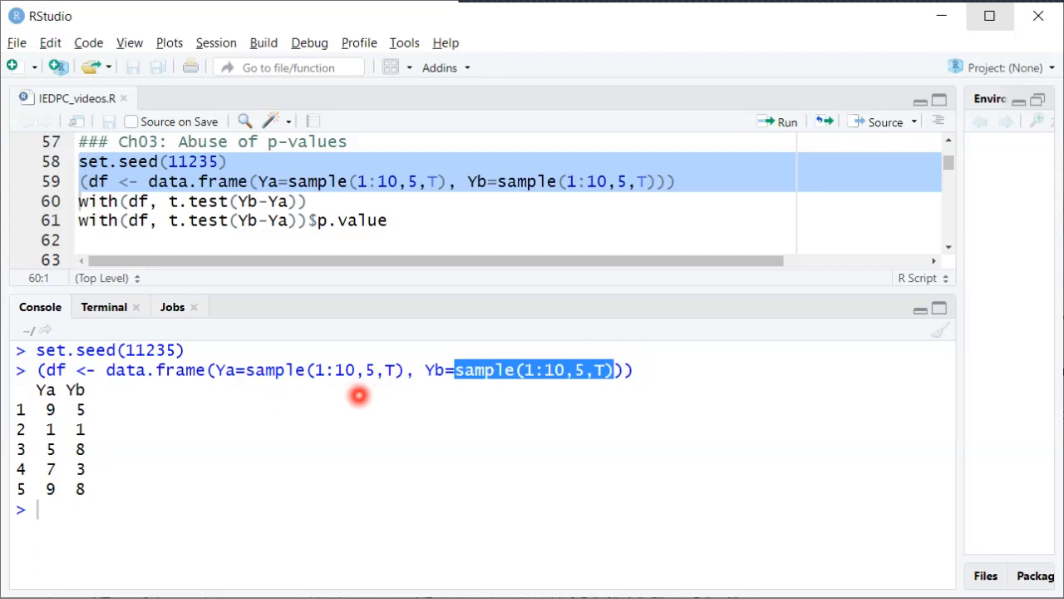
mouse_move(387, 379)
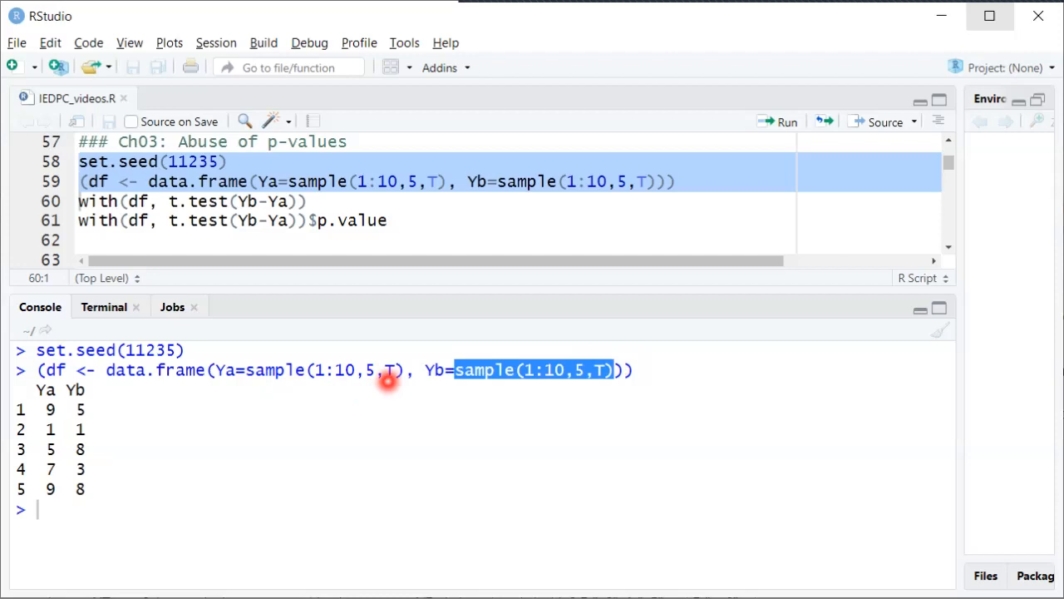
mouse_move(125, 389)
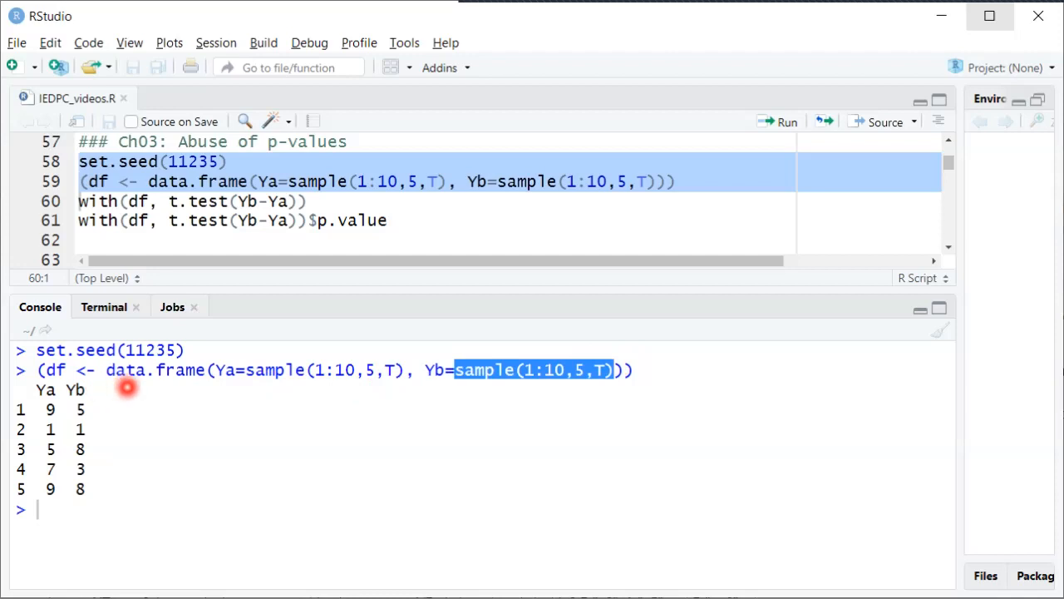
mouse_move(135, 436)
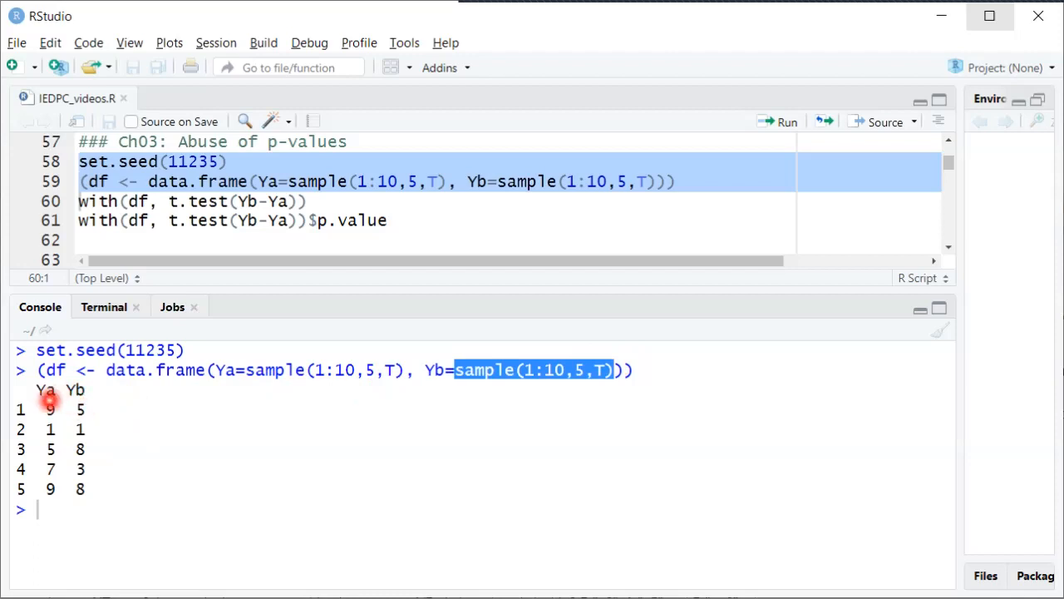
mouse_move(110, 399)
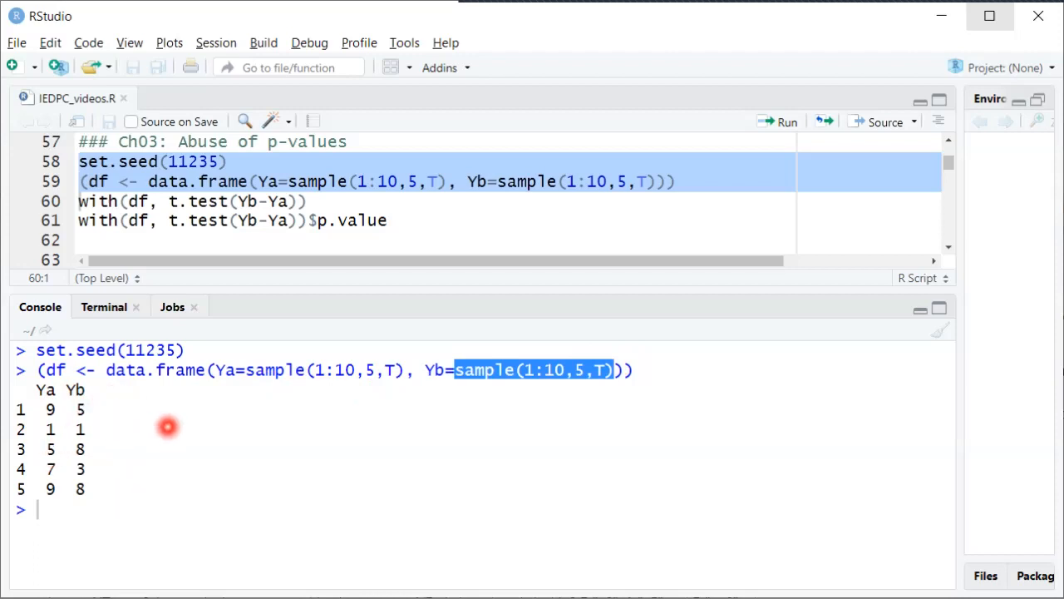
mouse_move(239, 386)
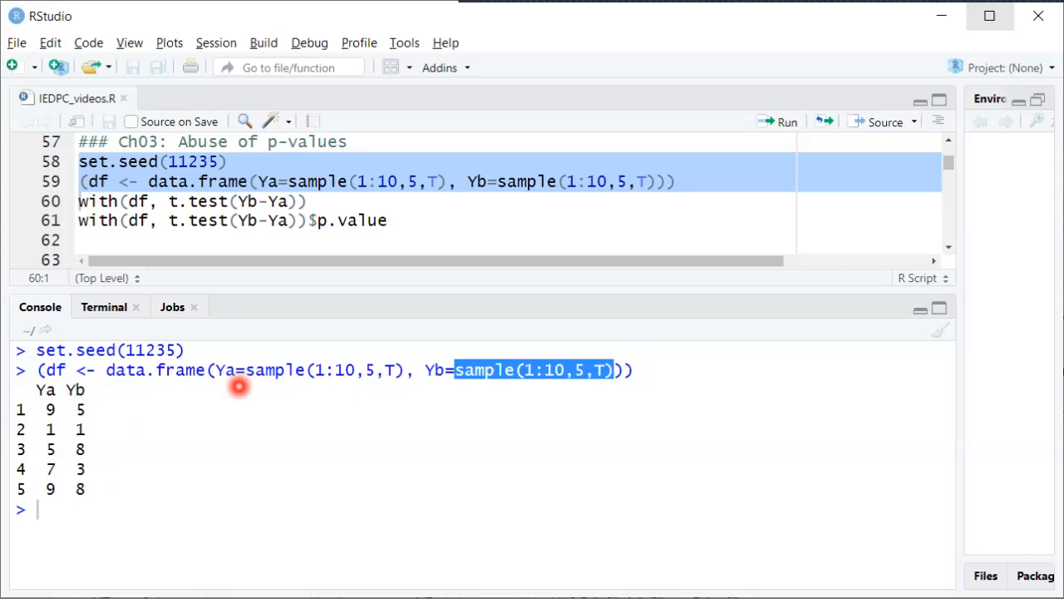
mouse_move(30, 409)
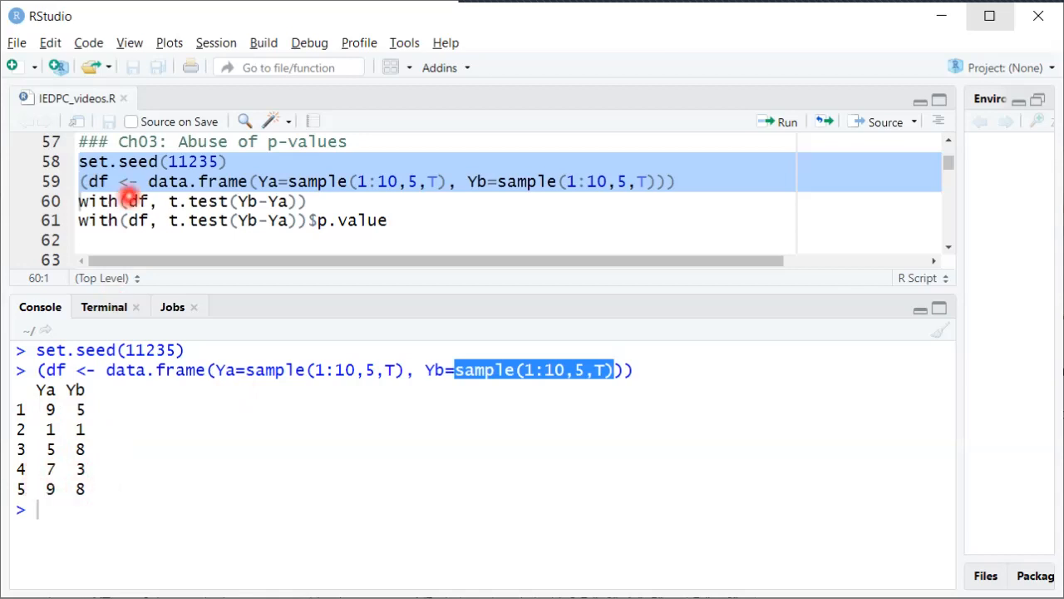
left_click(80, 201)
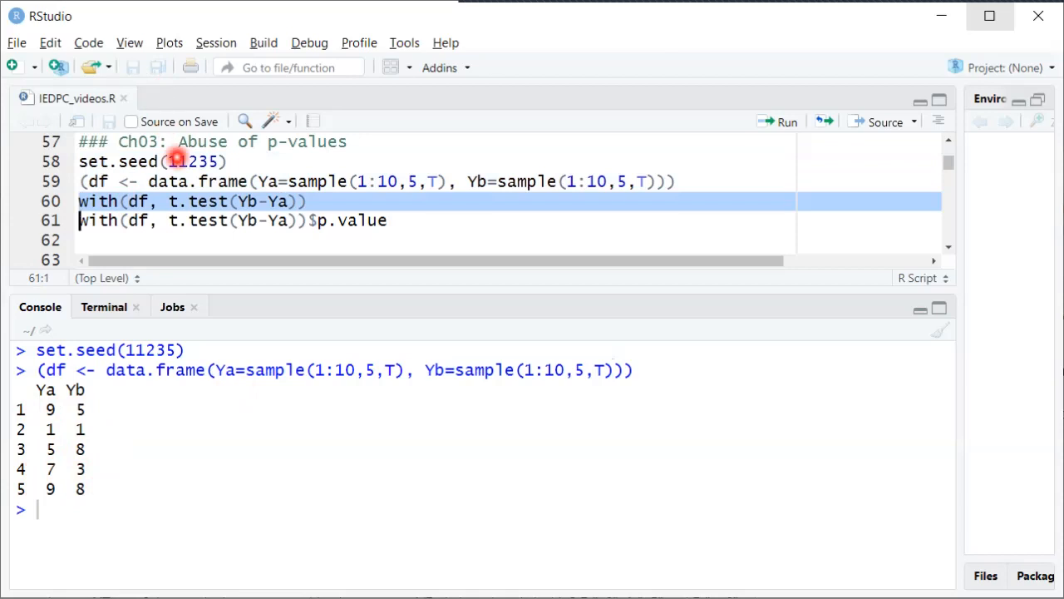
mouse_move(216, 200)
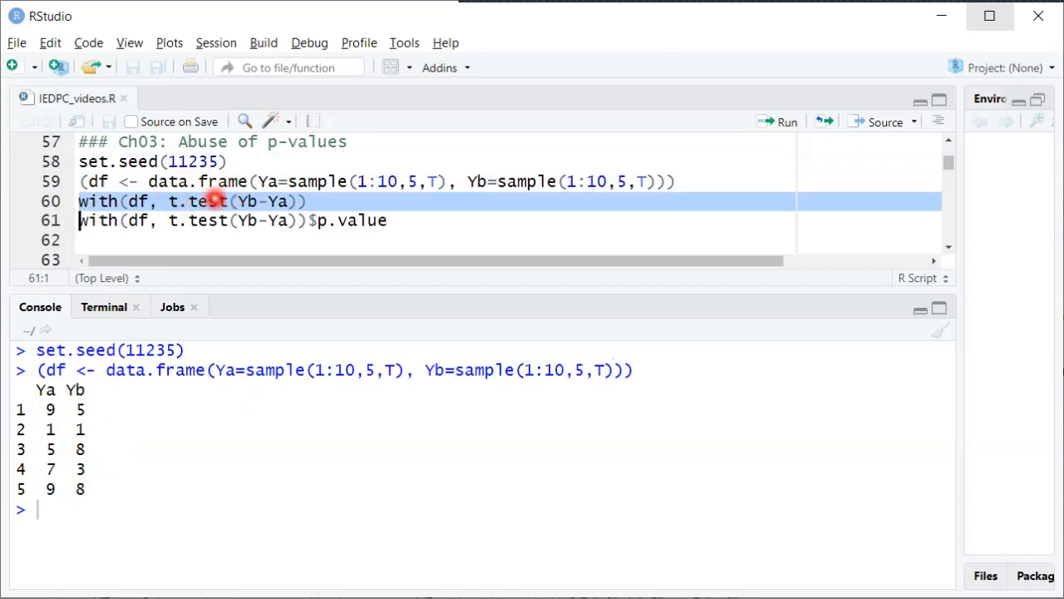
mouse_move(286, 193)
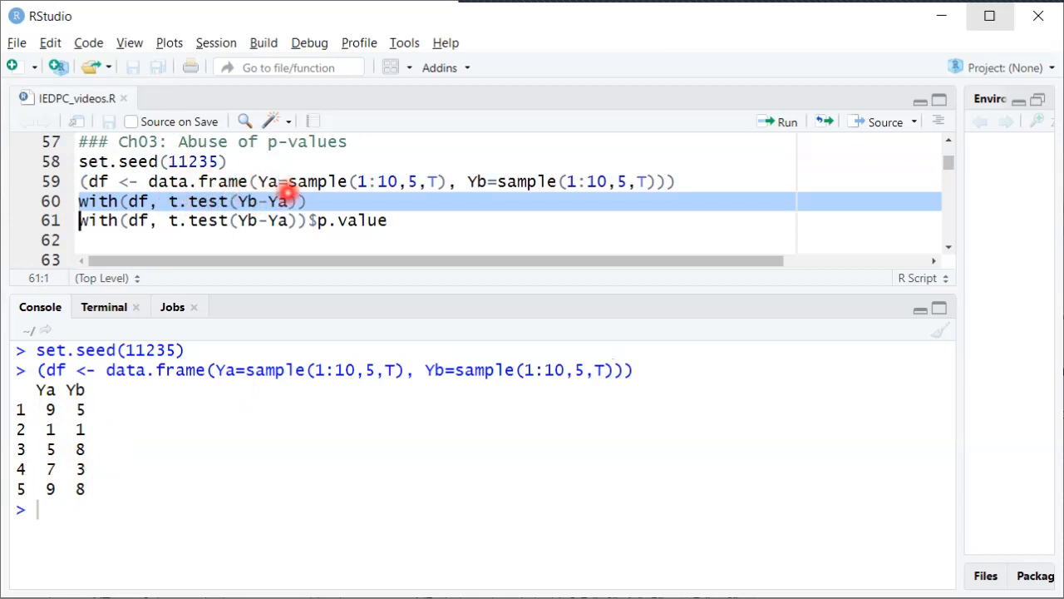
left_click(784, 122)
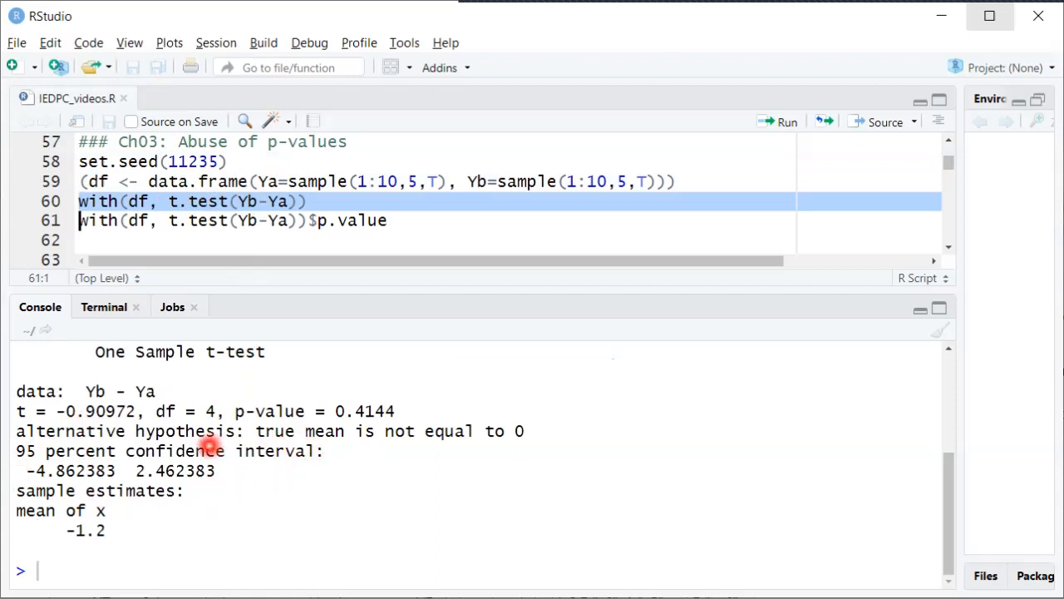
mouse_move(309, 413)
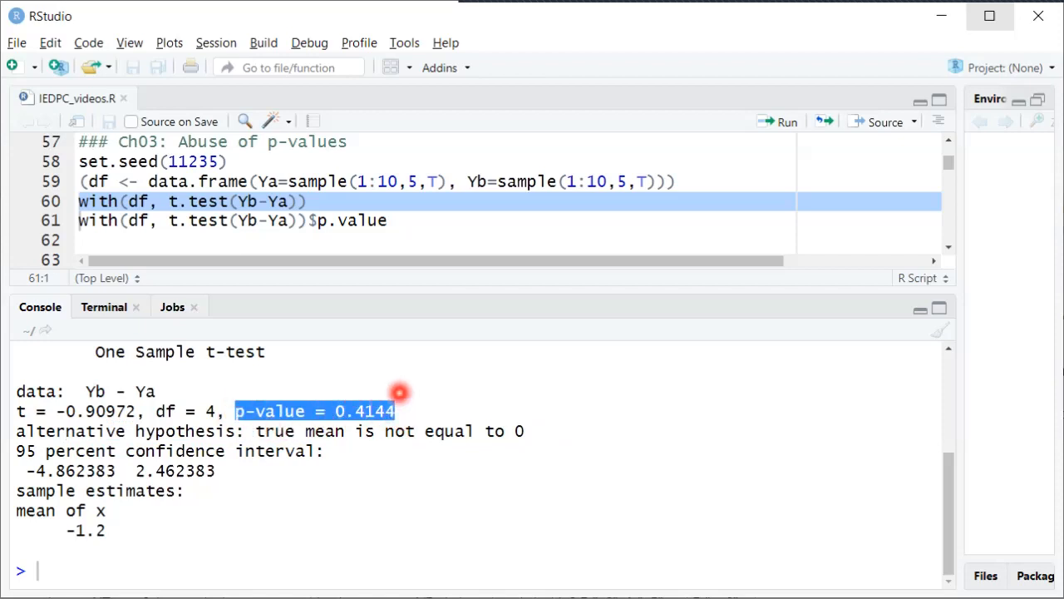
mouse_move(392, 388)
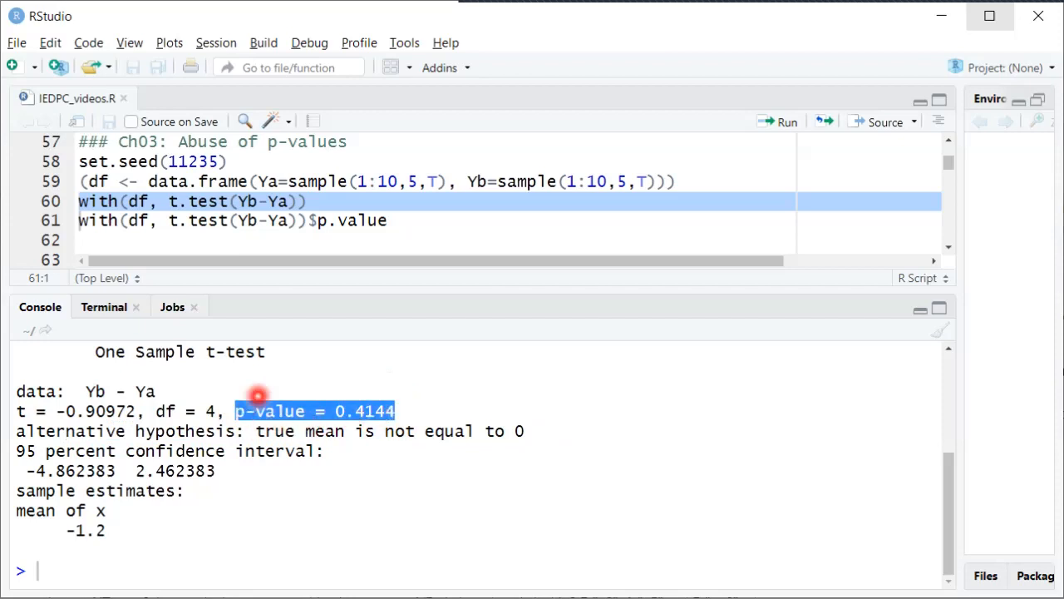
mouse_move(405, 410)
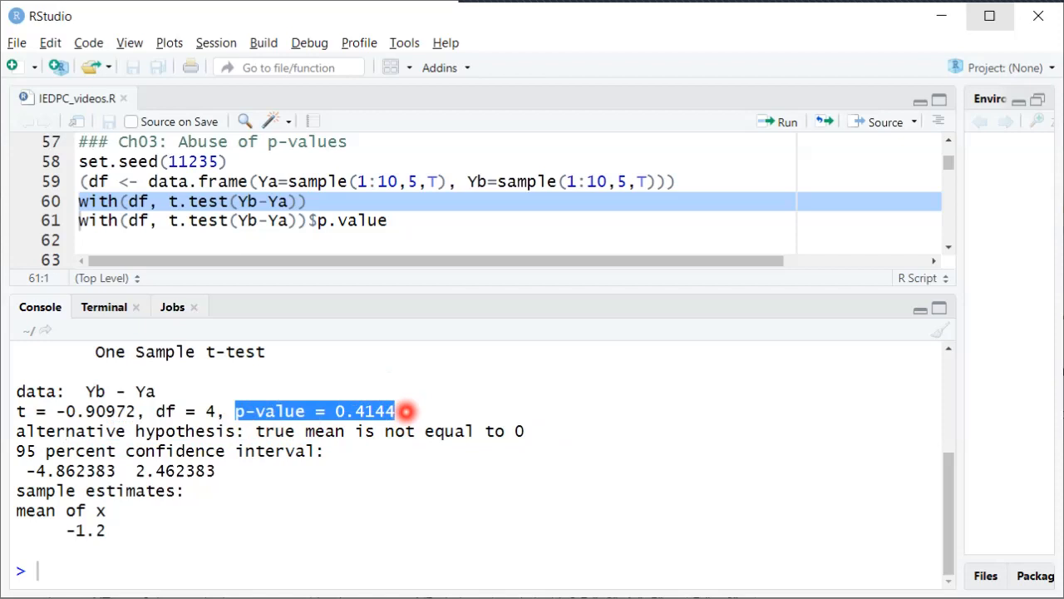
mouse_move(402, 395)
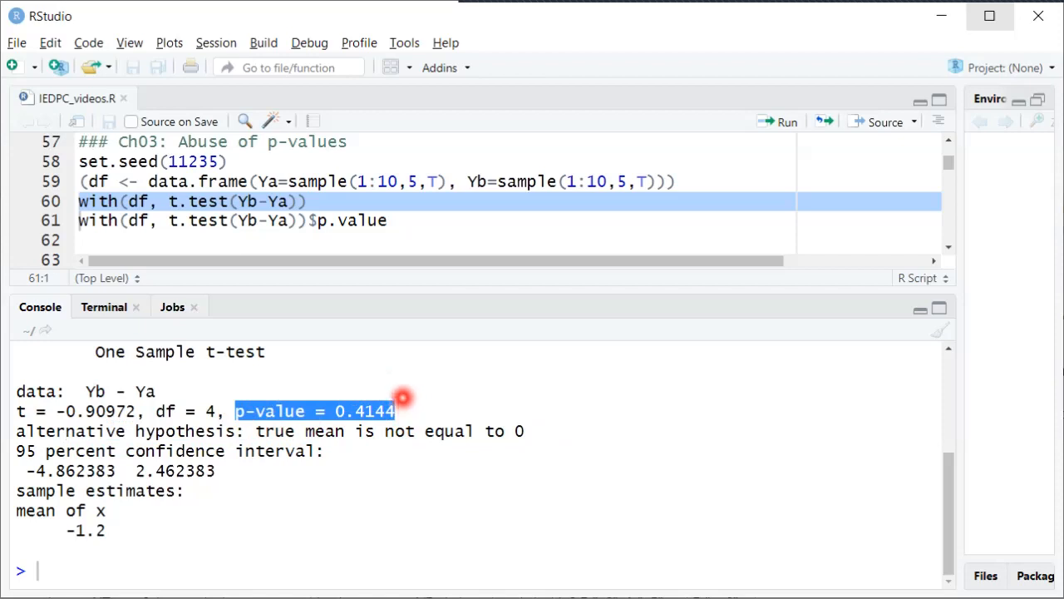
mouse_move(249, 382)
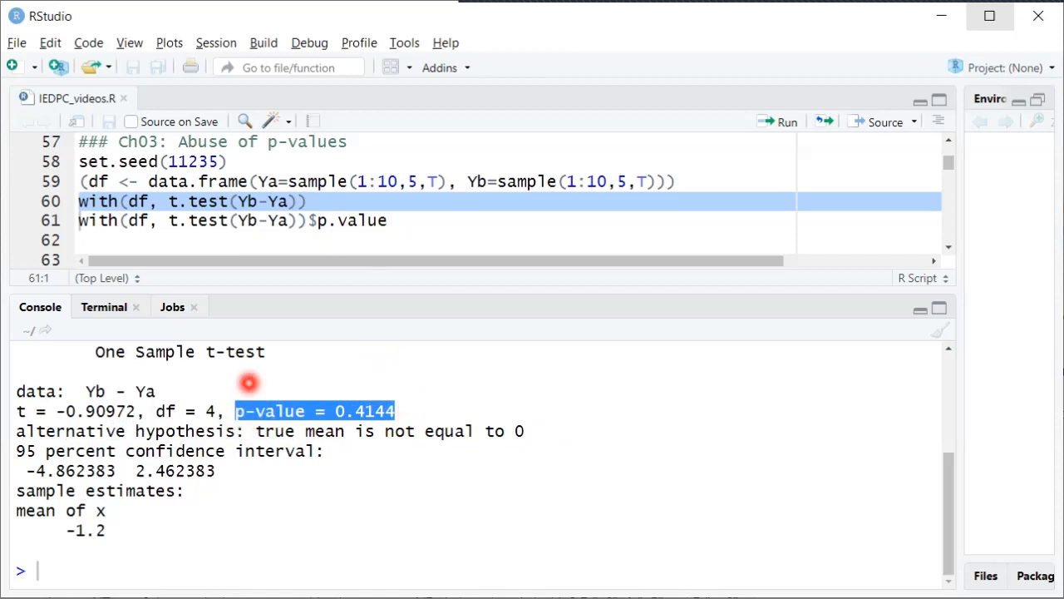
Append $p.value to line 60 giving 0.4144301 and retype with(df, t.test(Yb-Ya)) on line 61.
left_click(310, 201)
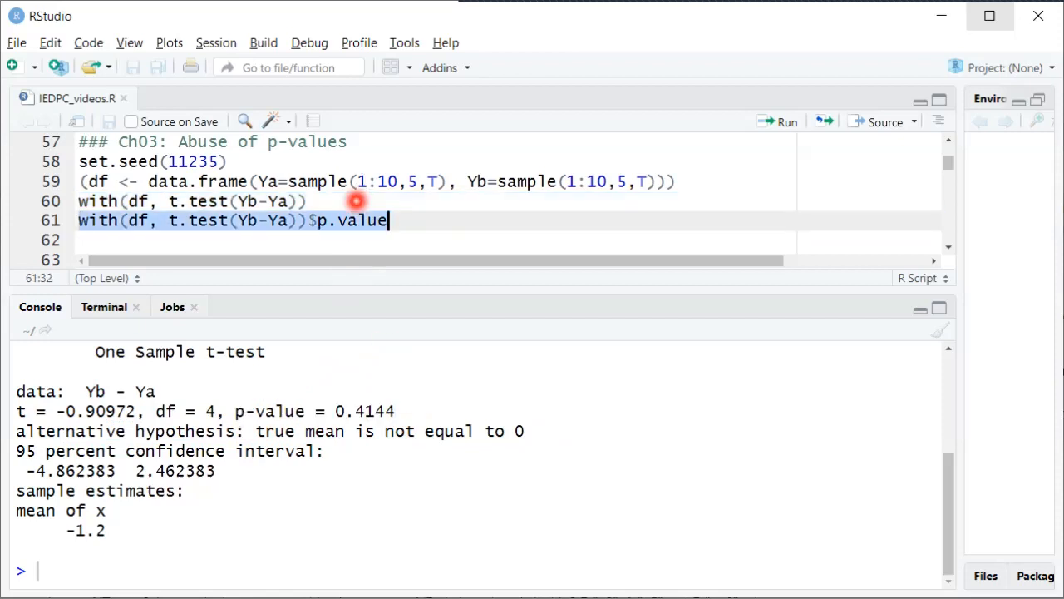
mouse_move(426, 218)
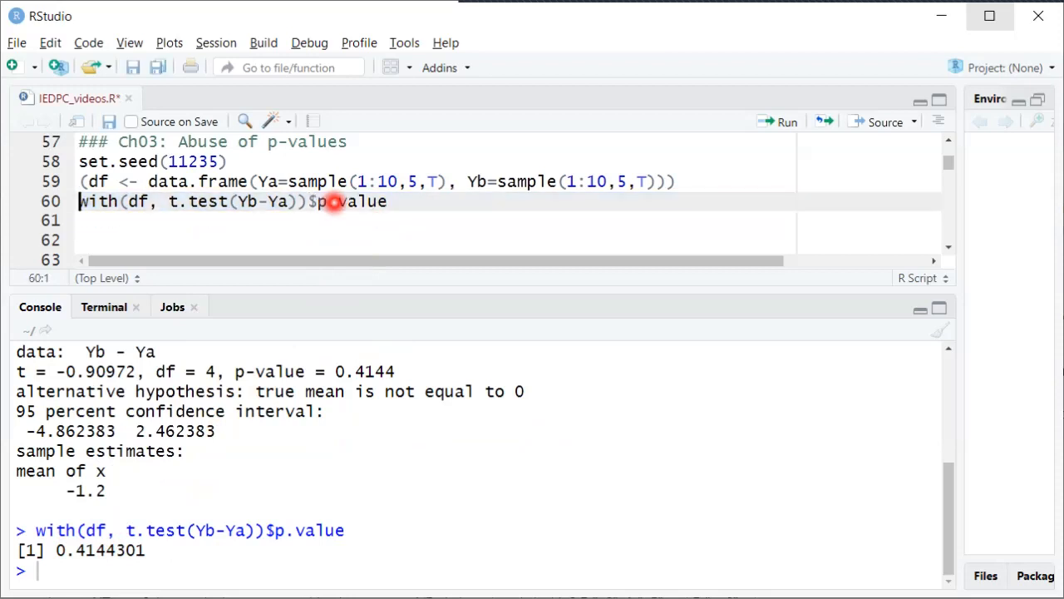
type("with(df, t.test(Yb-Ya))")
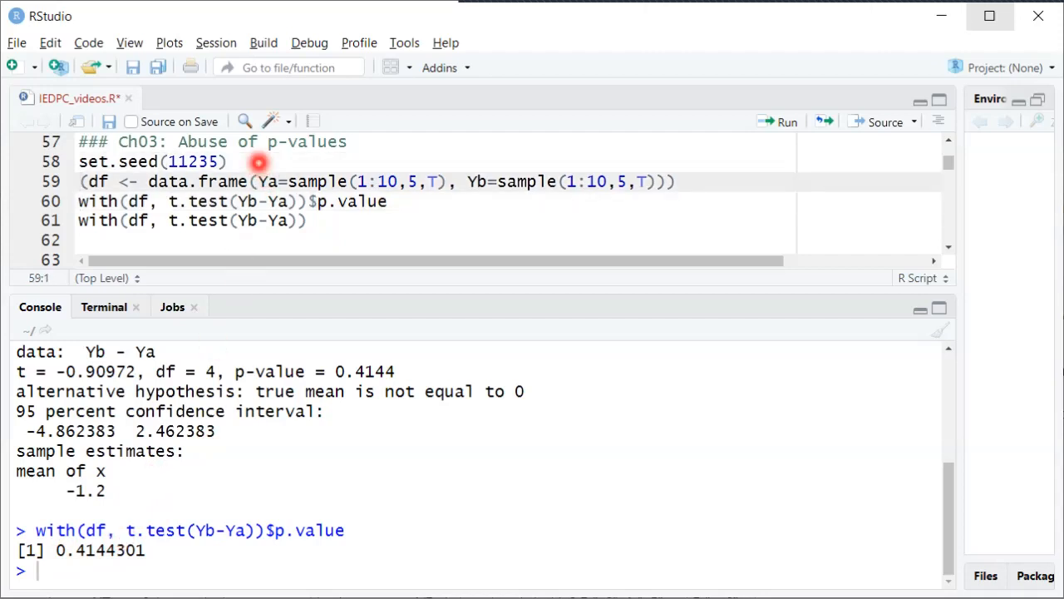
Resample a new Ya/Yb data frame and print its p-value, 0.341851.
left_click(79, 181)
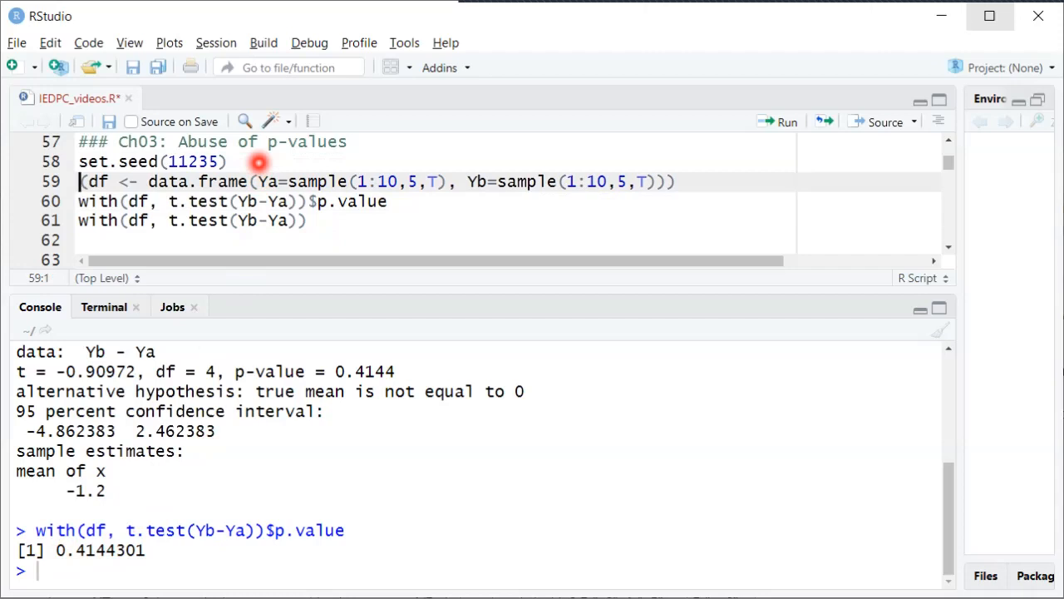
left_click(785, 122)
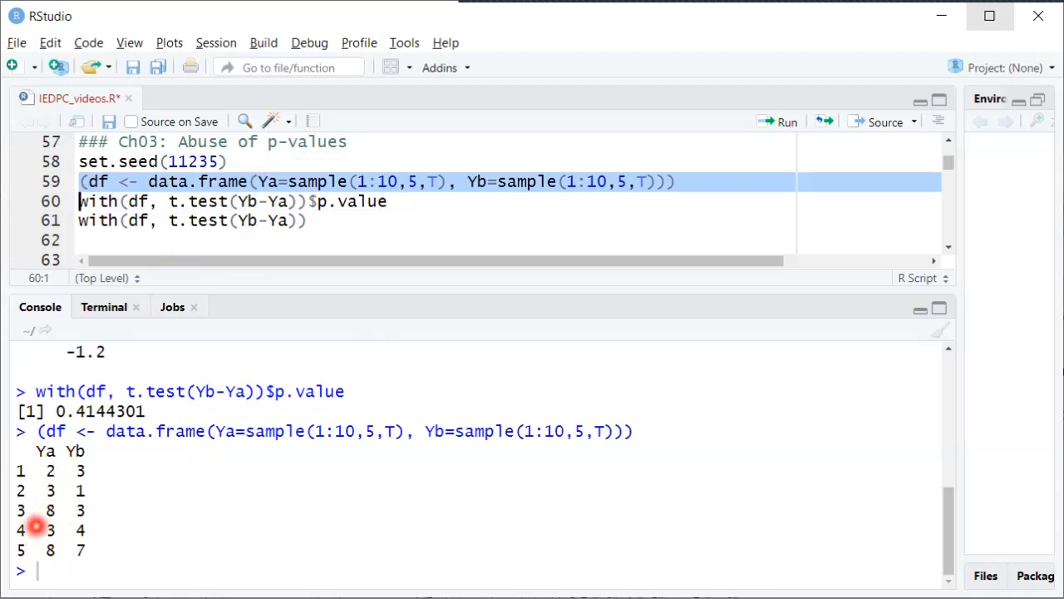
mouse_move(79, 431)
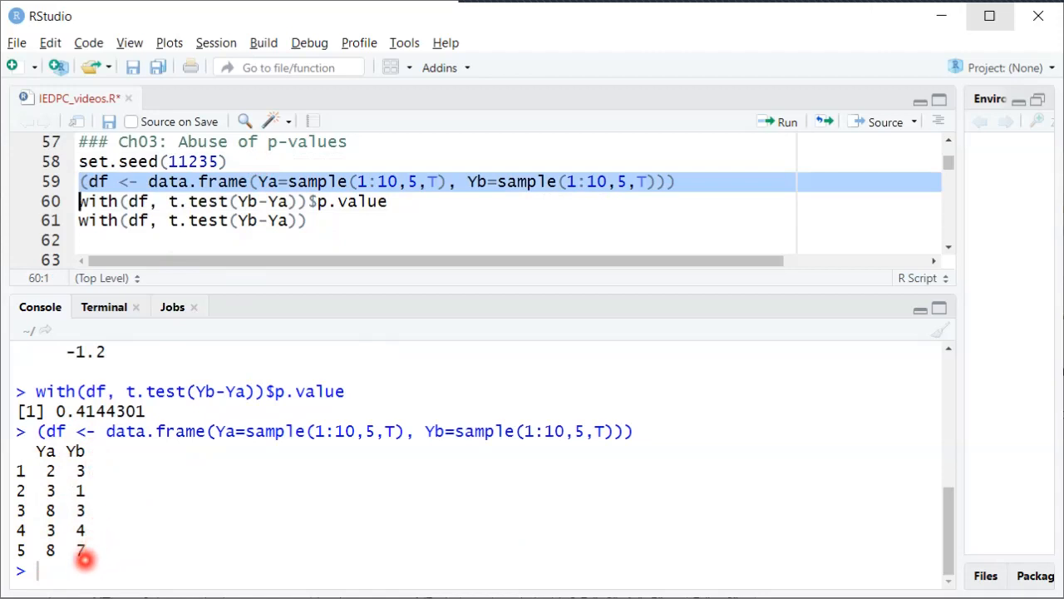
mouse_move(103, 489)
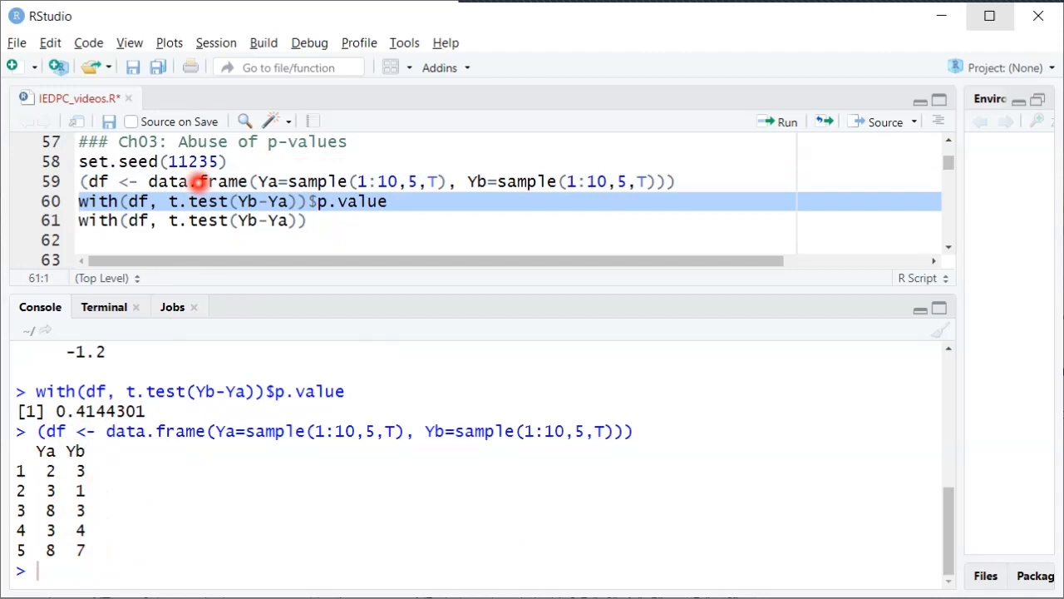
left_click(787, 121)
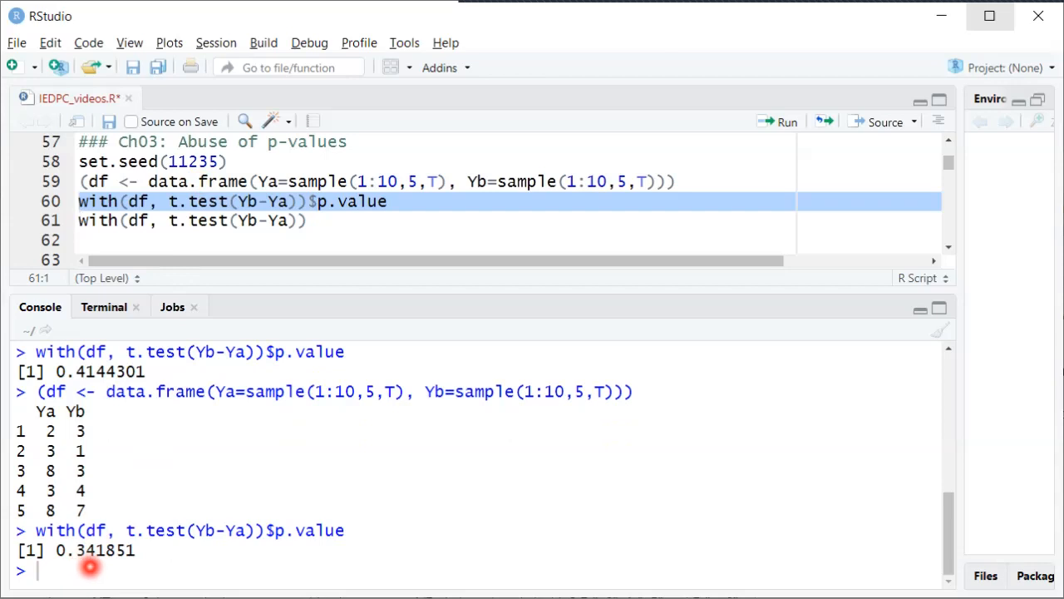
mouse_move(179, 439)
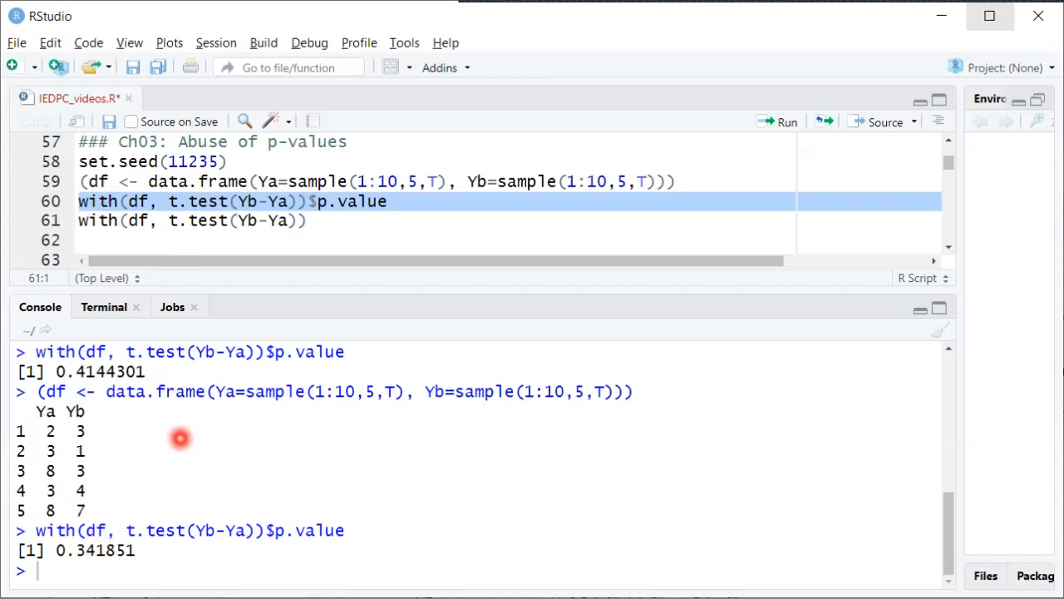
Rerun the data frame and p-value lines together, getting non-significant values like 0.806539.
left_click(230, 161)
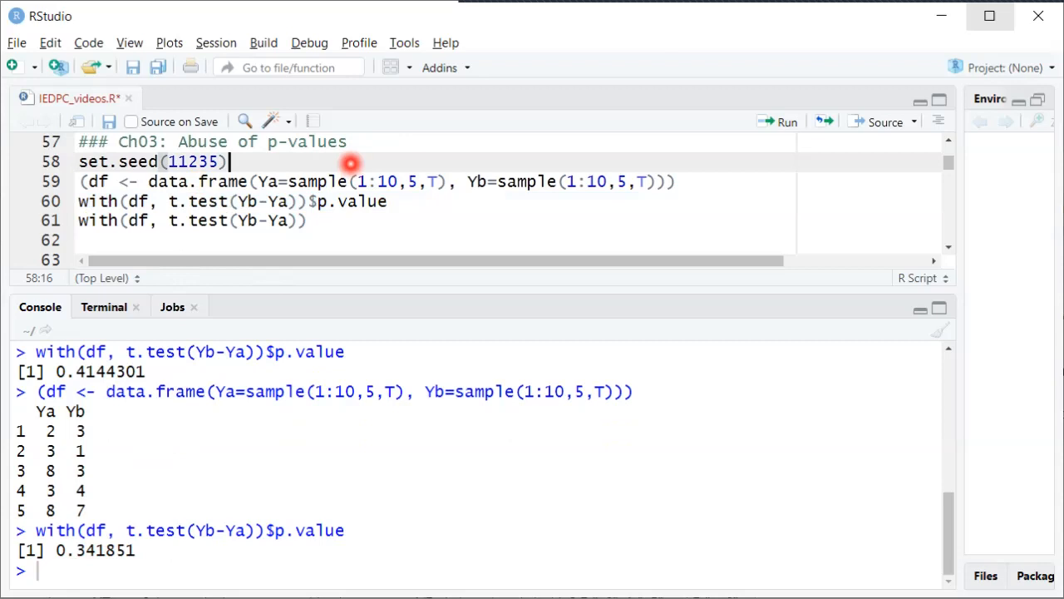
left_click_drag(80, 181, 80, 219)
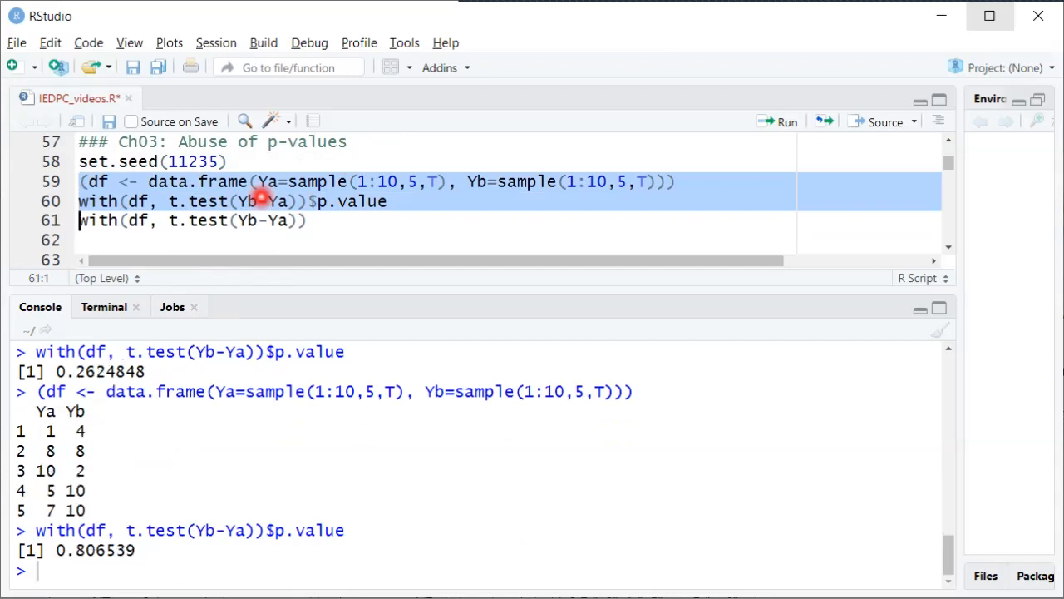
left_click(785, 121)
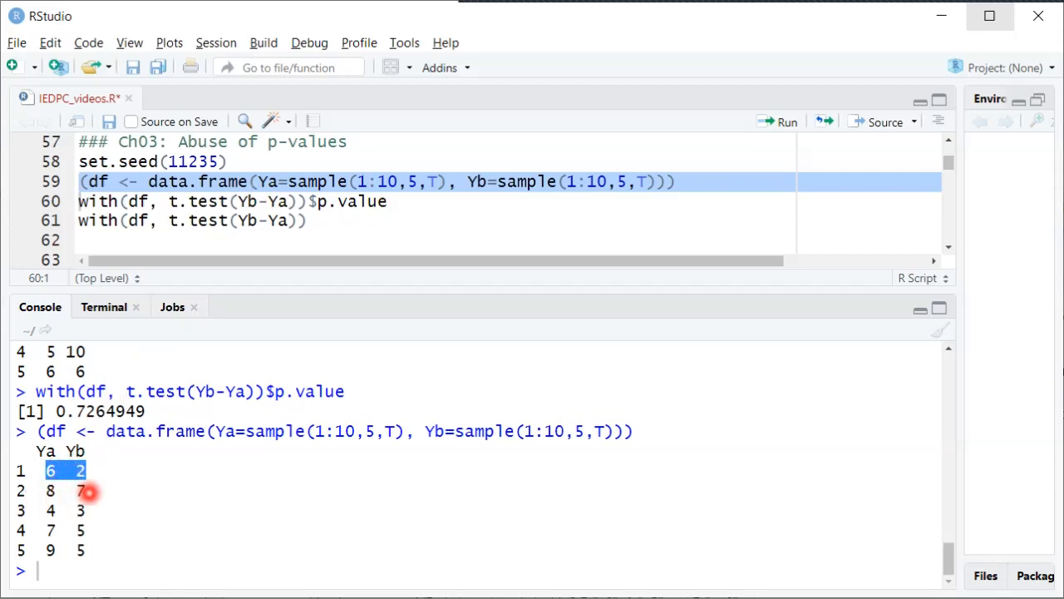
mouse_move(65, 549)
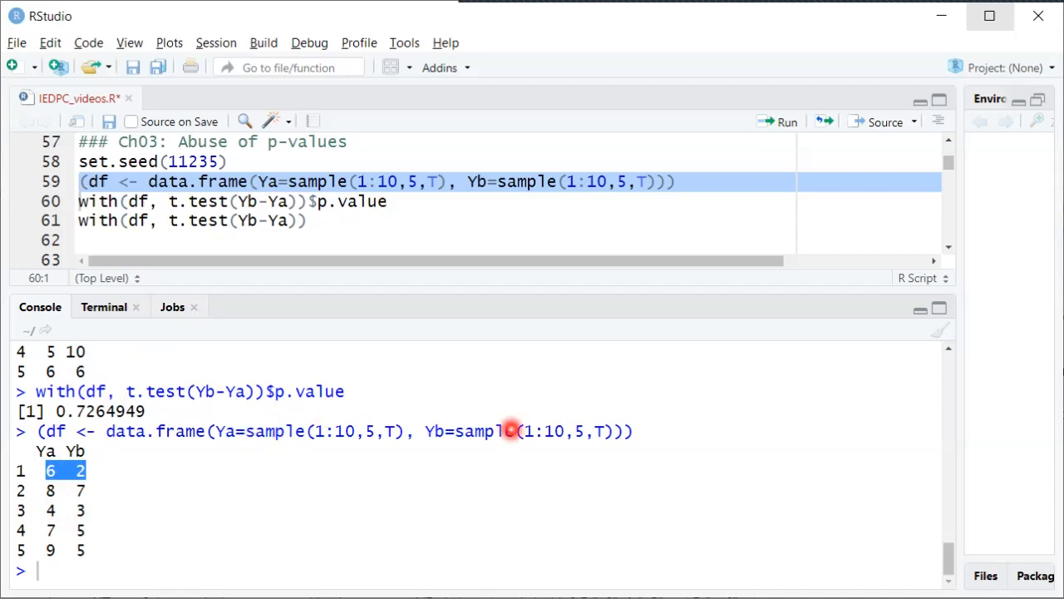
mouse_move(357, 431)
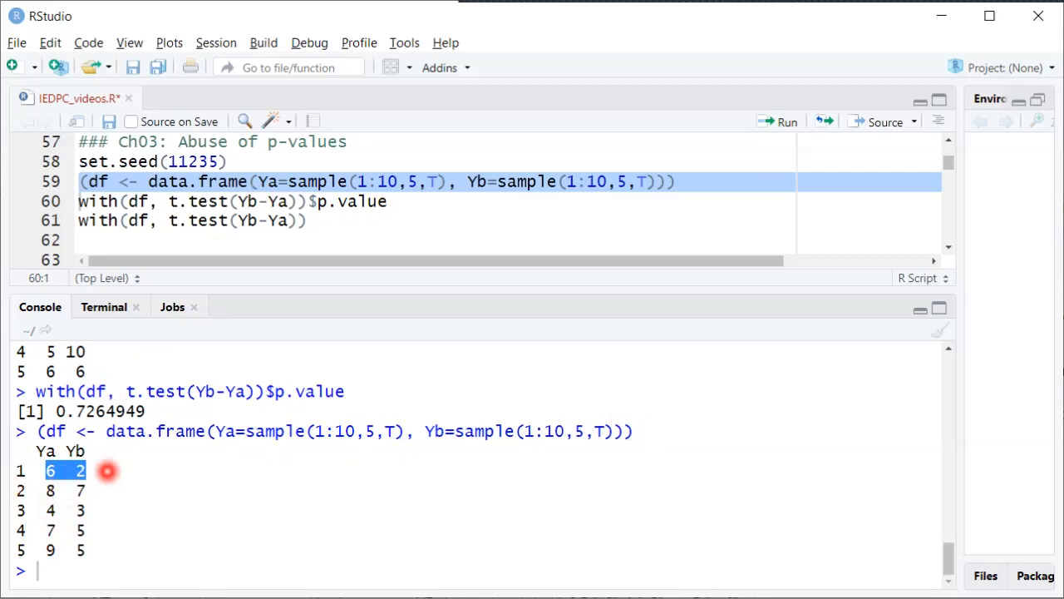
mouse_move(110, 456)
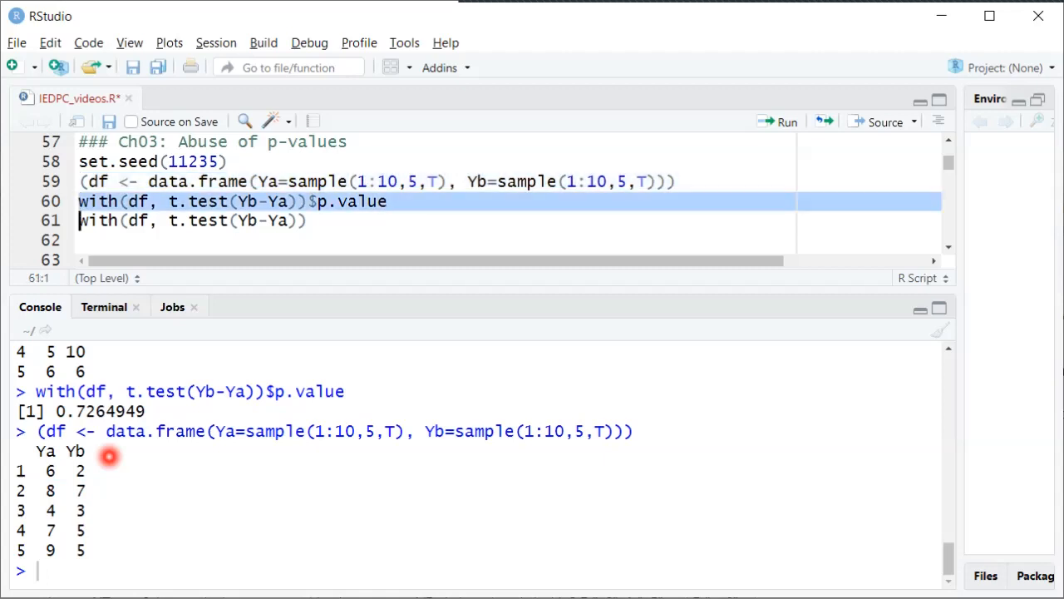
Rerun the p-value line, obtaining the falsely significant 0.02404353.
left_click(785, 121)
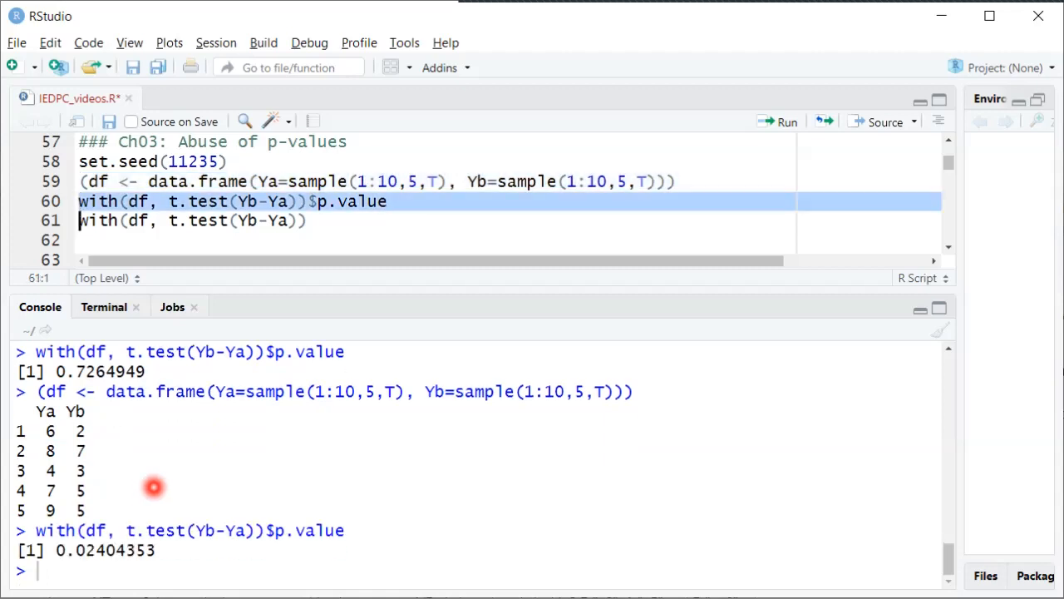
mouse_move(179, 547)
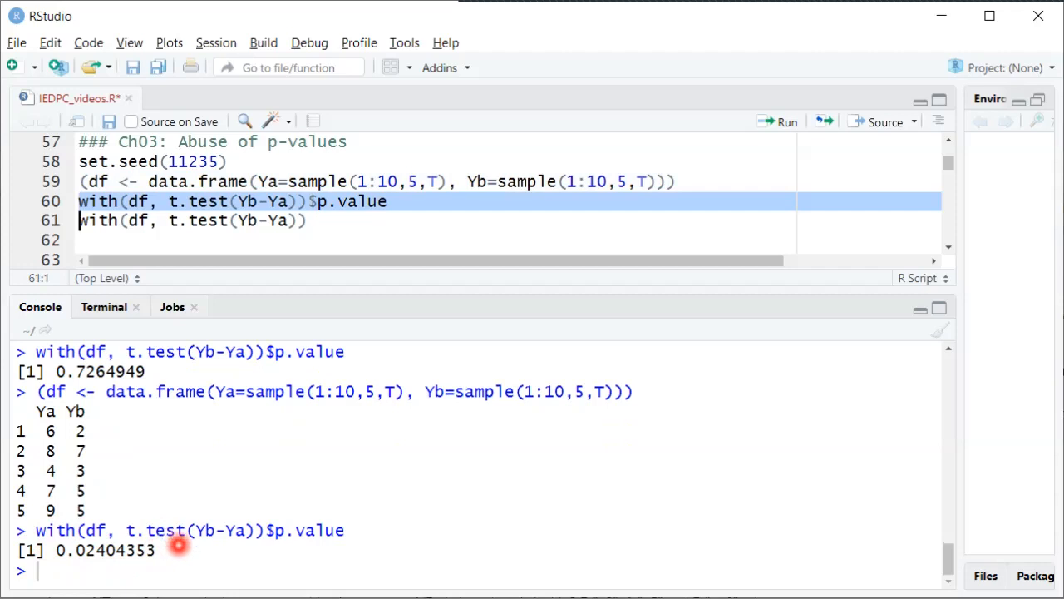
mouse_move(166, 542)
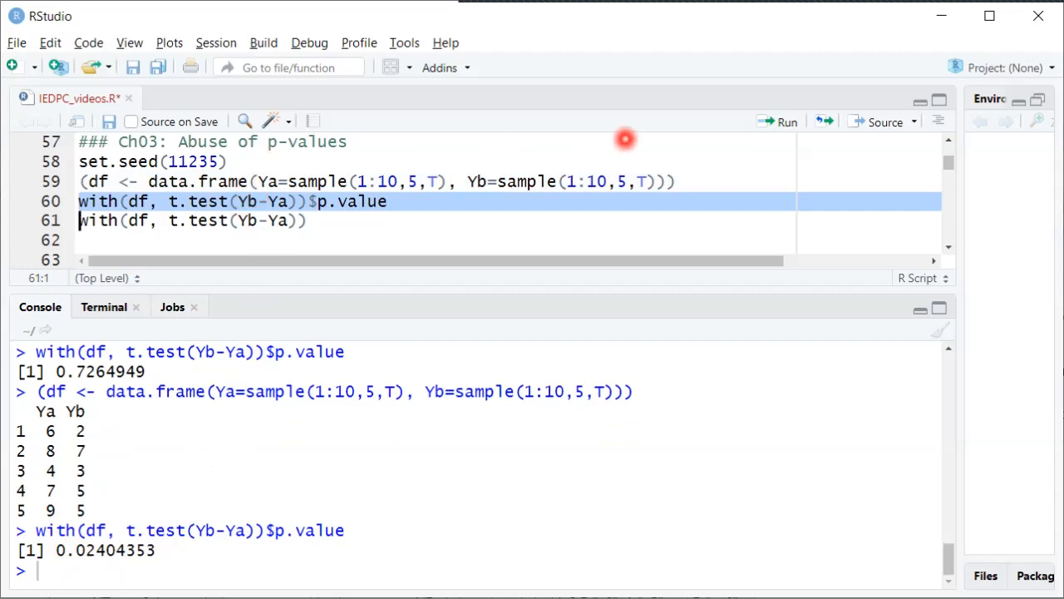
mouse_move(316, 165)
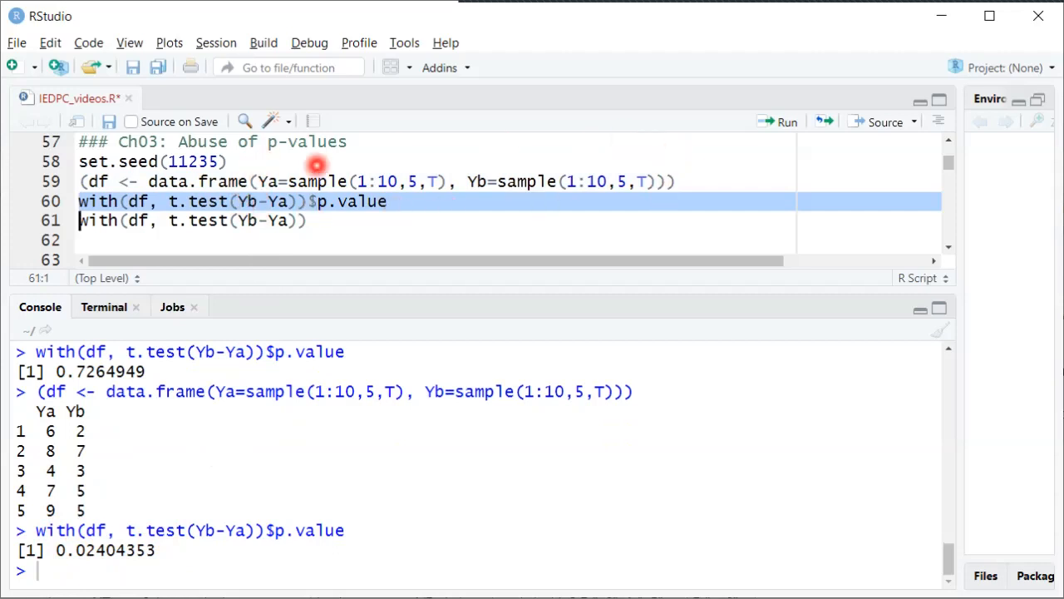
mouse_move(256, 429)
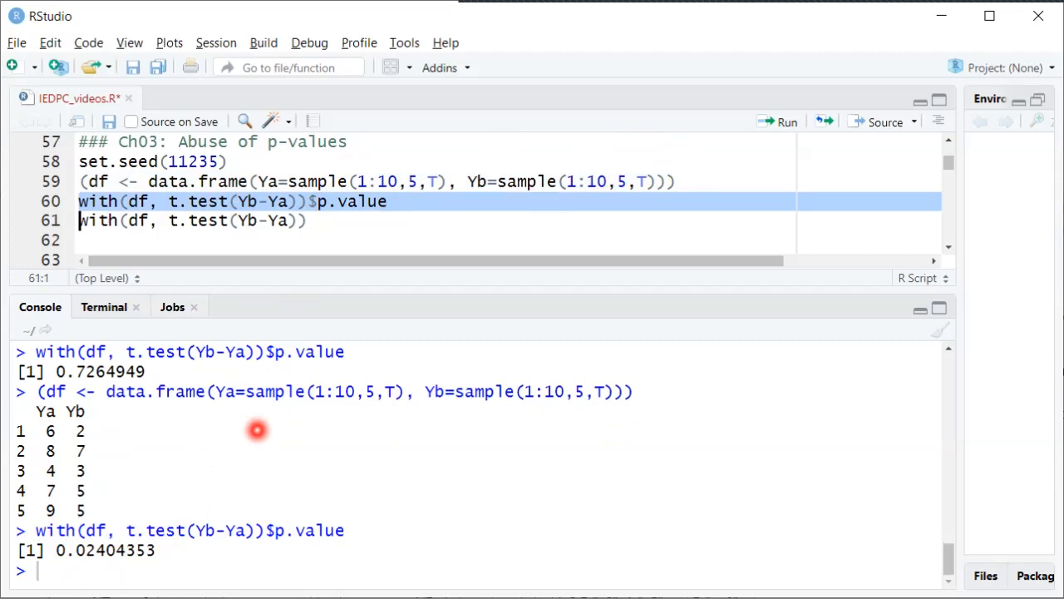
mouse_move(190, 507)
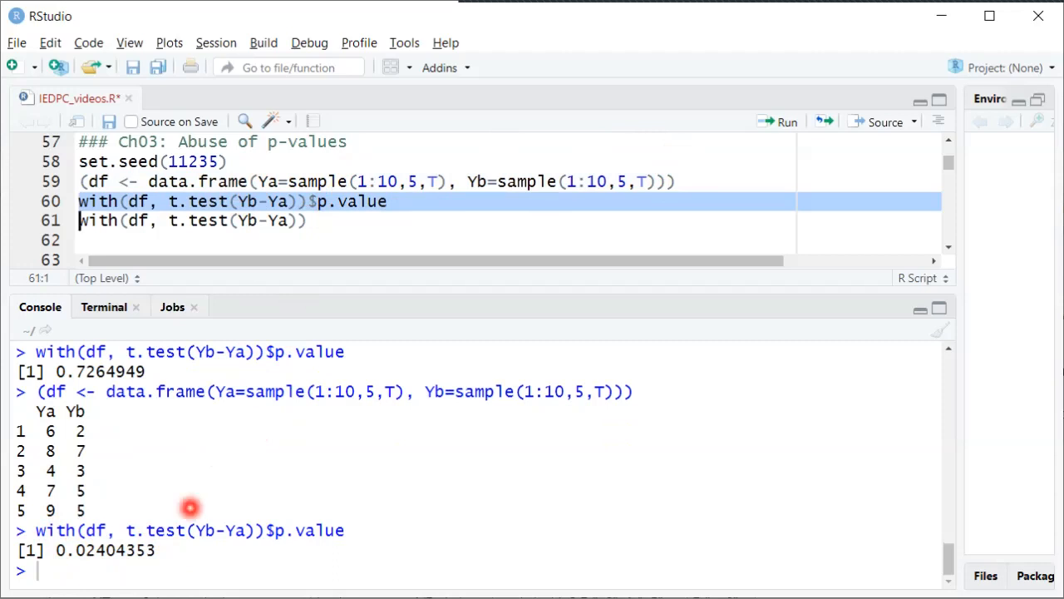
mouse_move(133, 569)
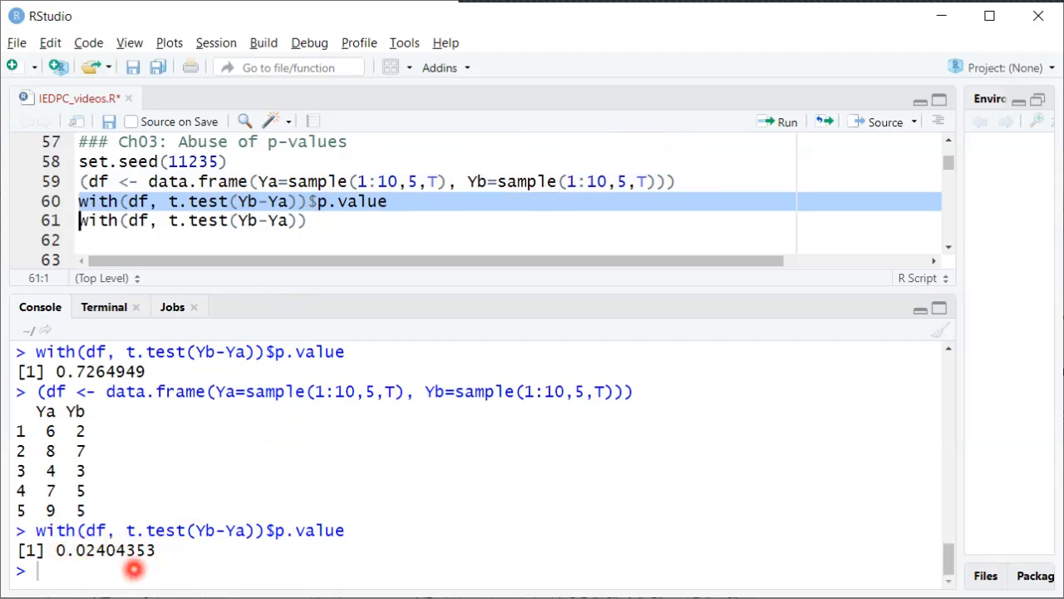
mouse_move(116, 567)
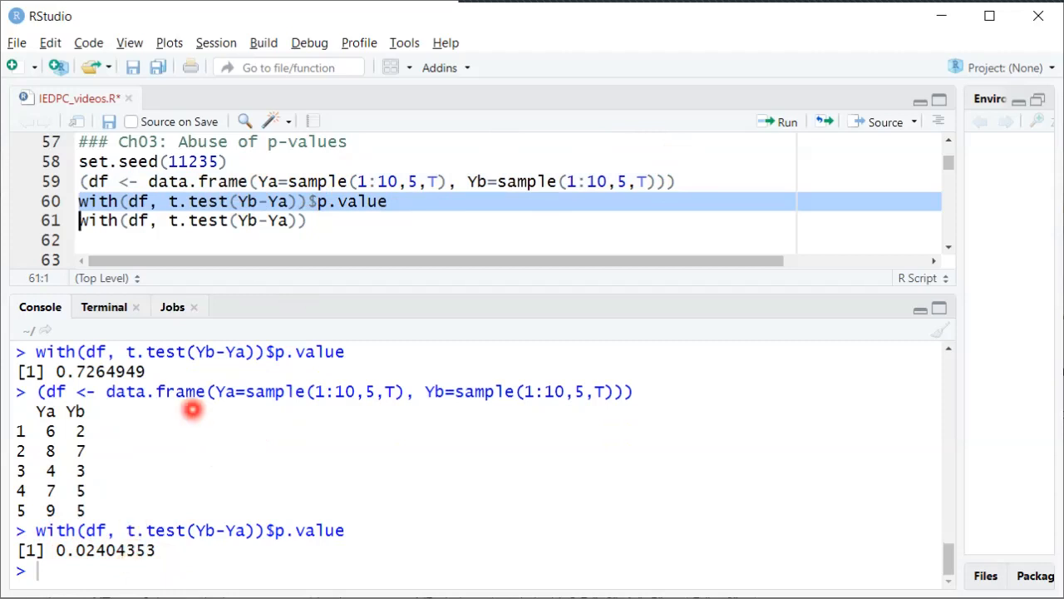
mouse_move(108, 515)
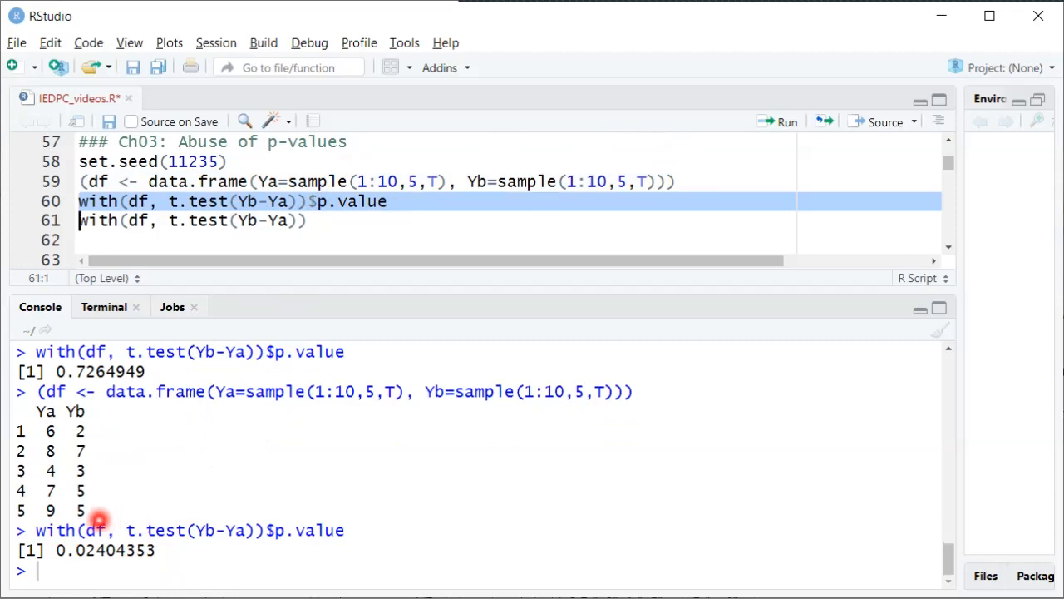
mouse_move(79, 528)
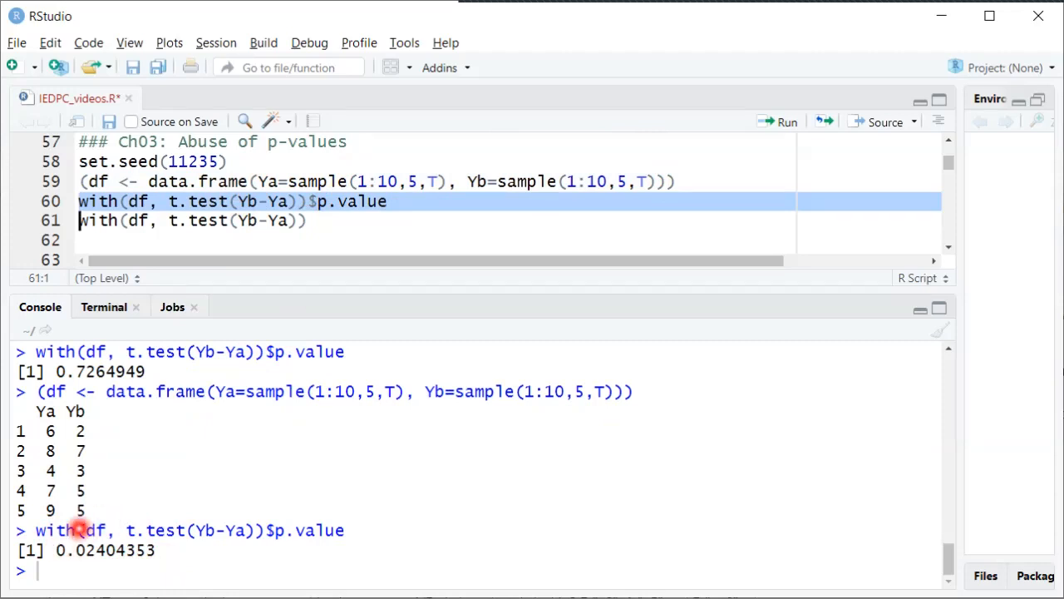